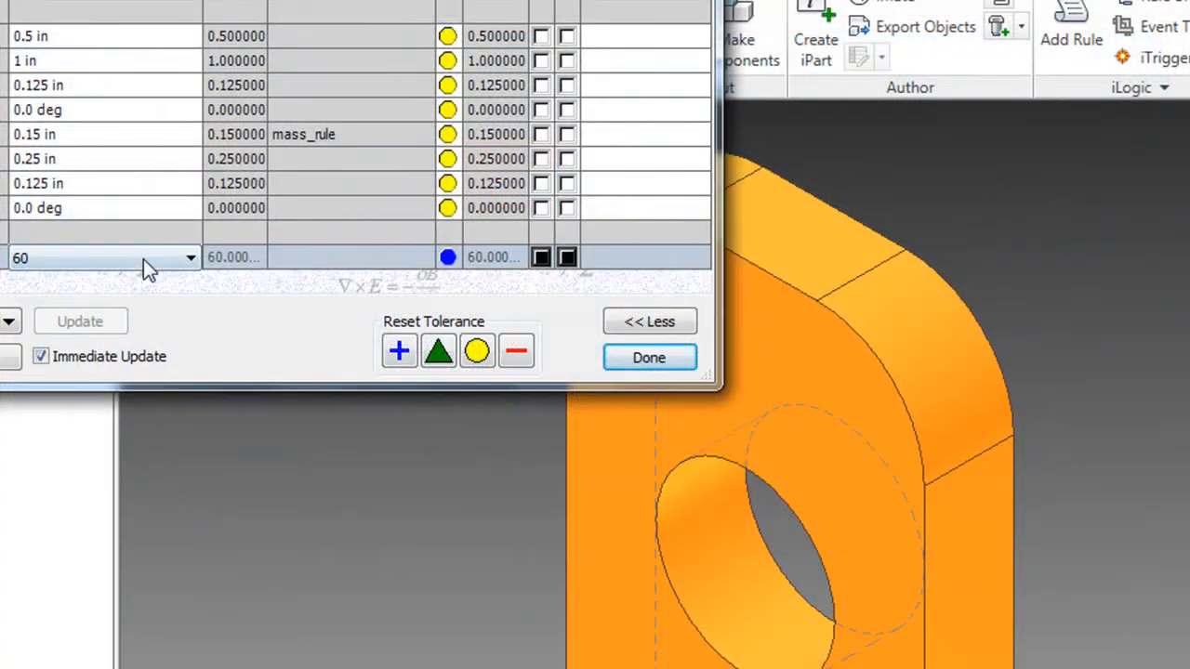
Step: Pick a different preset height, then set mass to 200 and then 300 from its value list
left_click(20, 314)
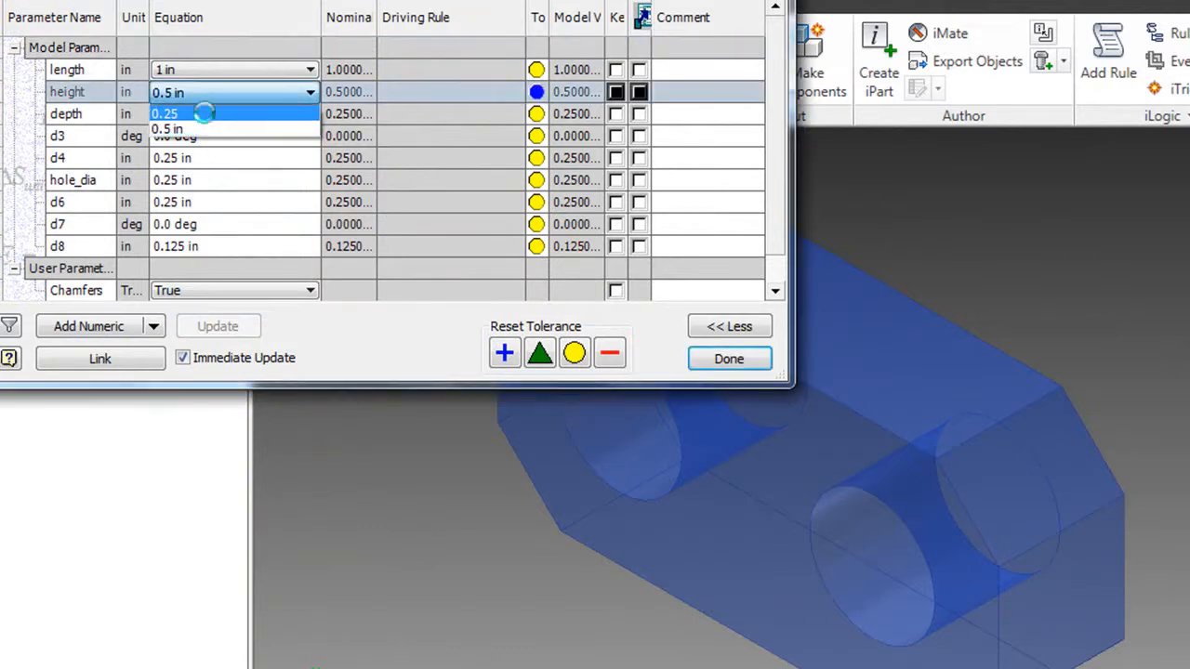
left_click(171, 113)
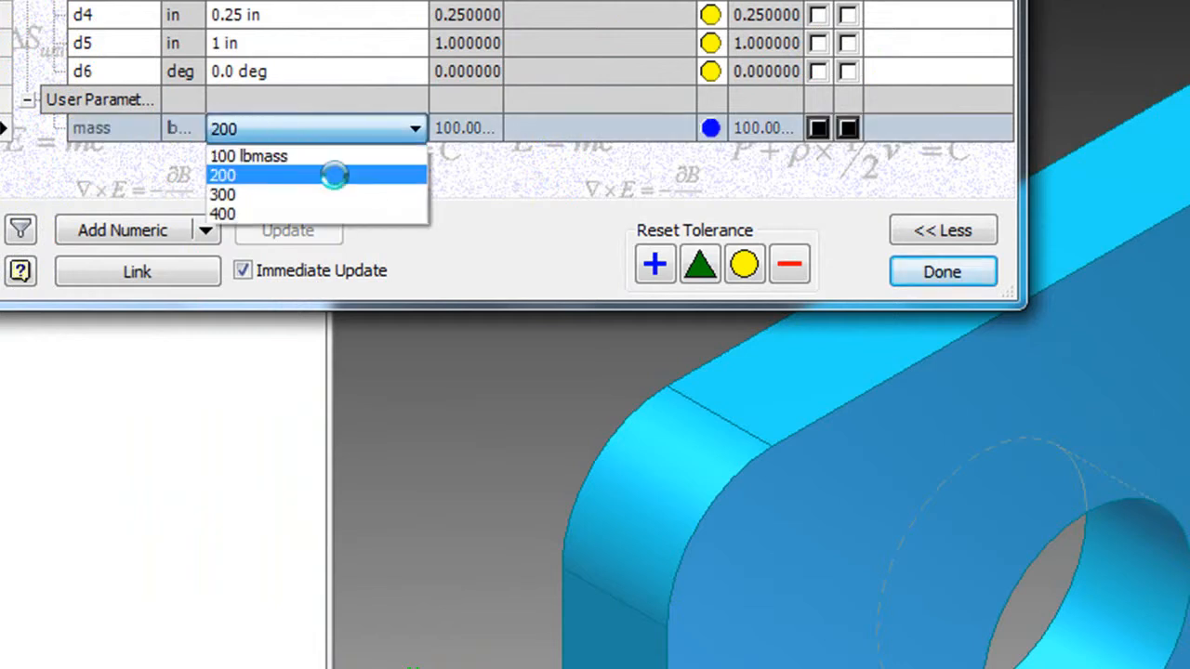
mouse_move(478, 203)
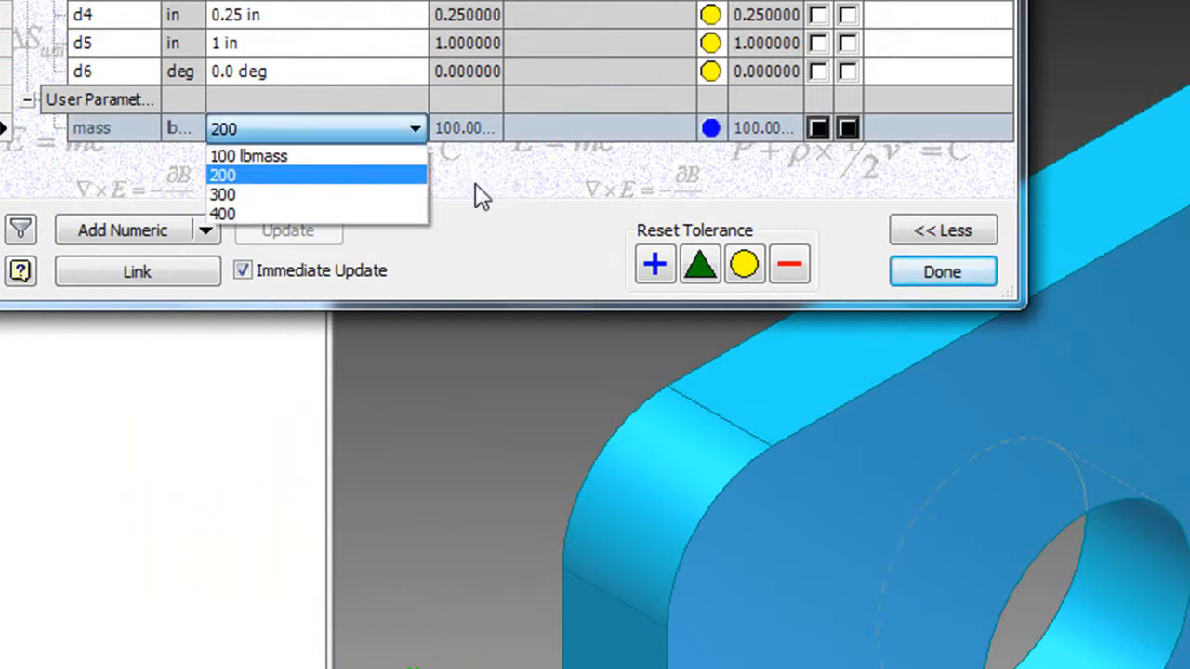
left_click(223, 174)
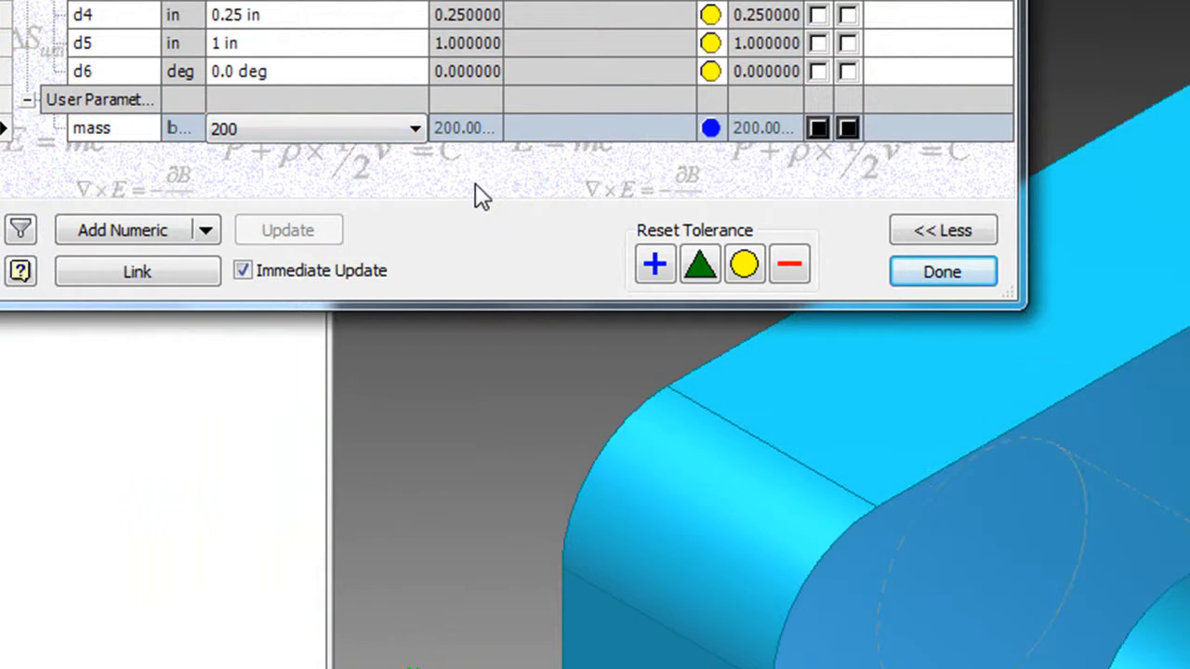
left_click(411, 127)
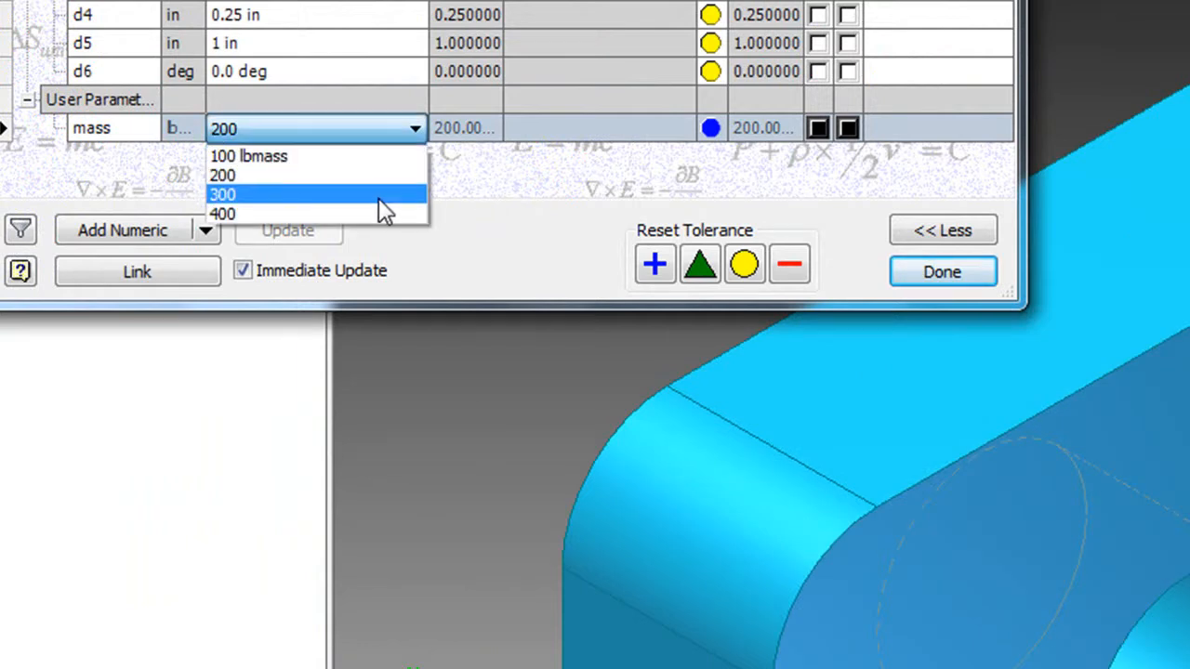
left_click(223, 195)
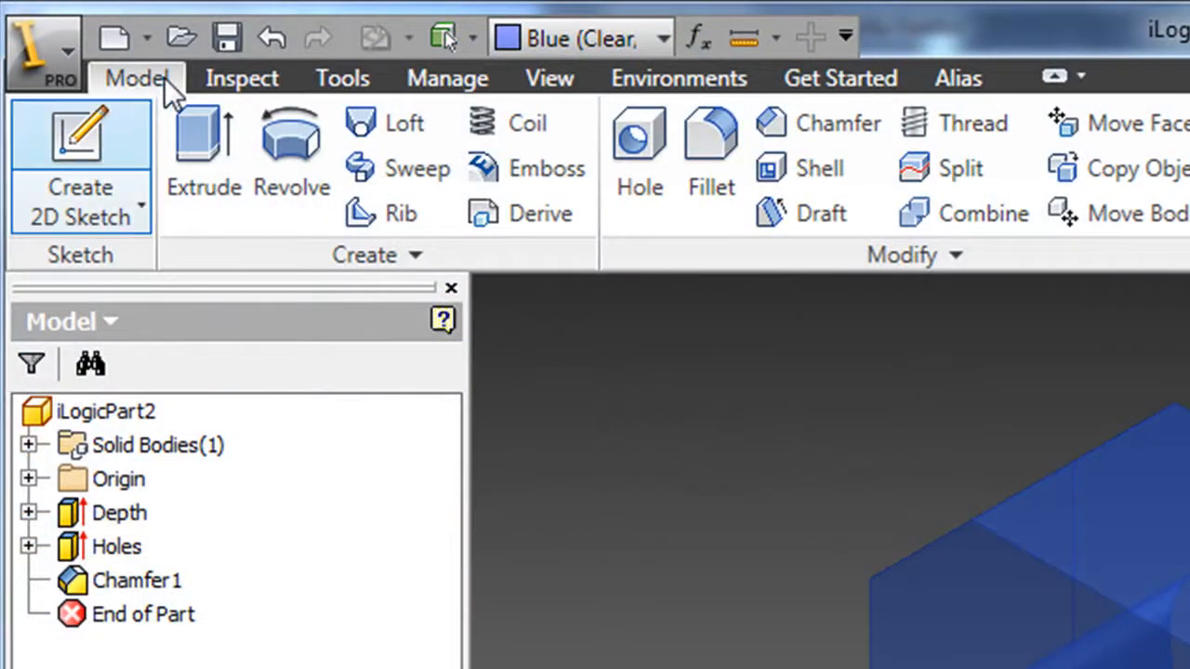
mouse_move(461, 90)
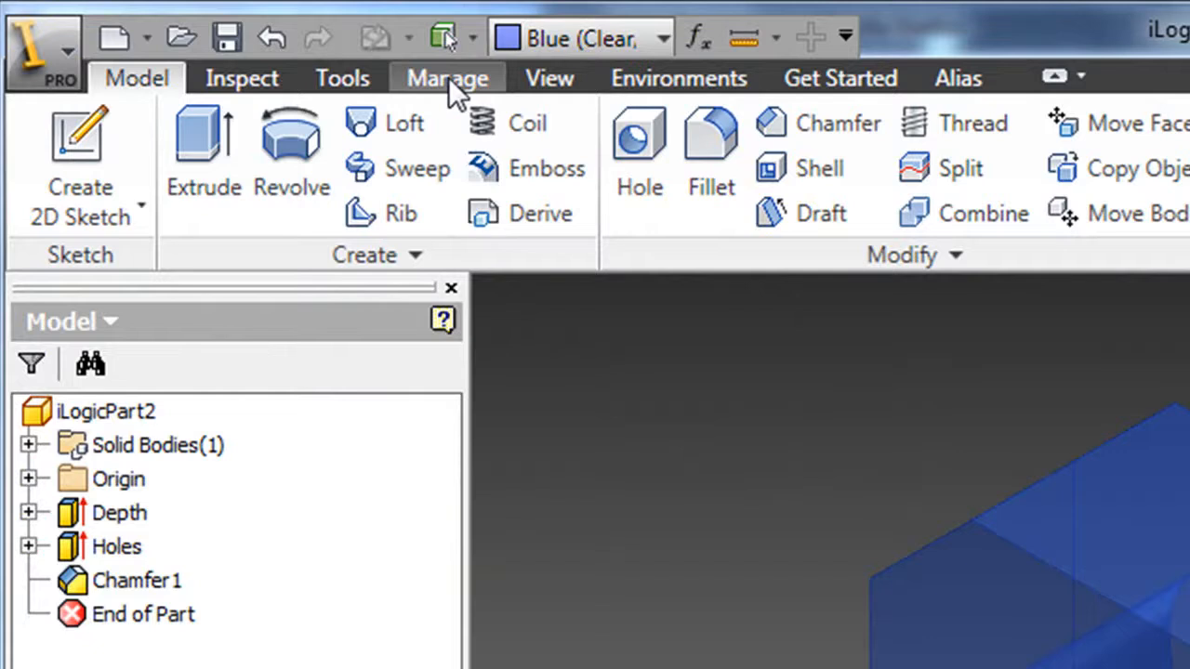
Step: Add a new True/False user parameter named Chamfers in the parameter table
left_click(446, 78)
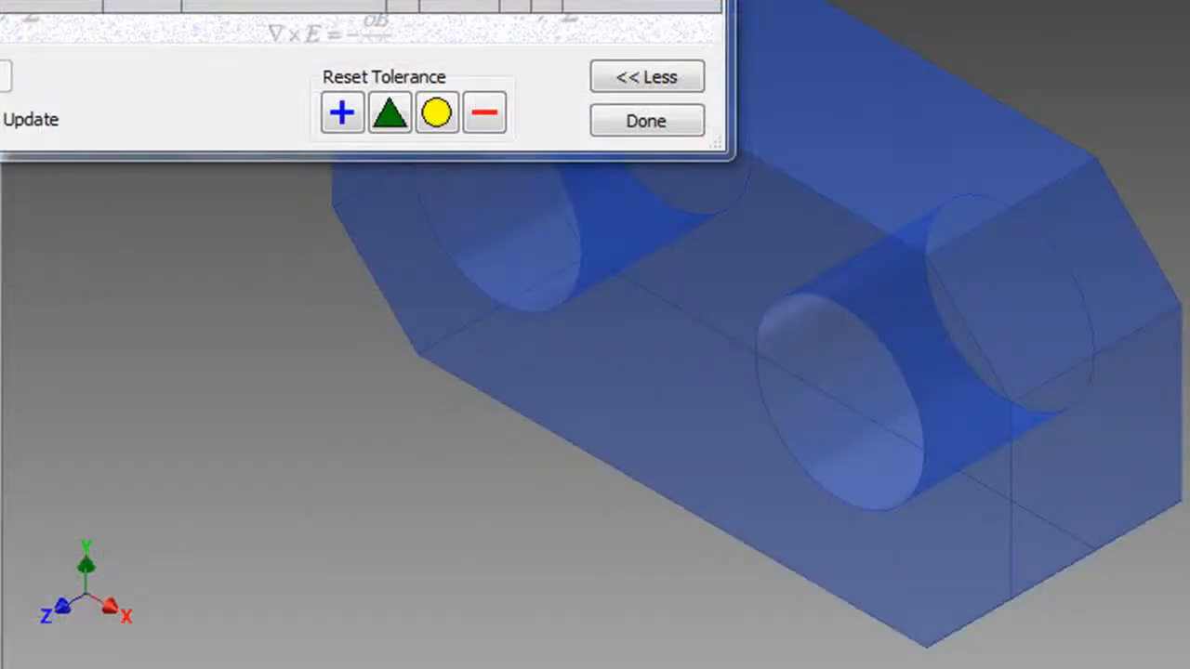
left_click(198, 449)
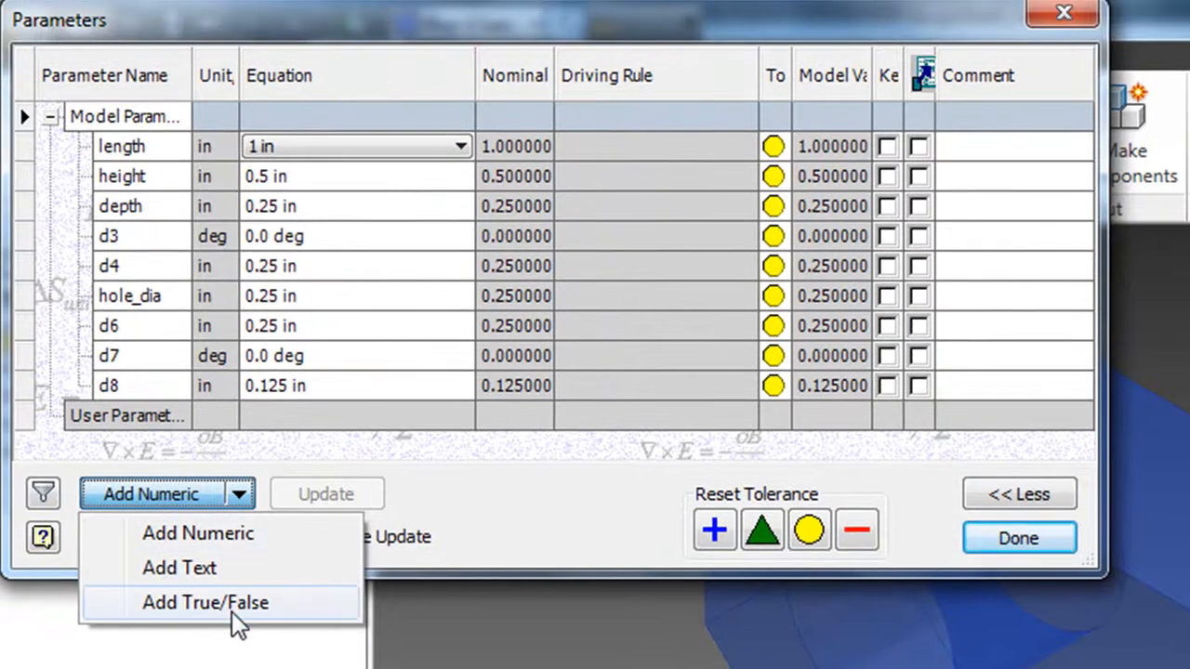
left_click(205, 603)
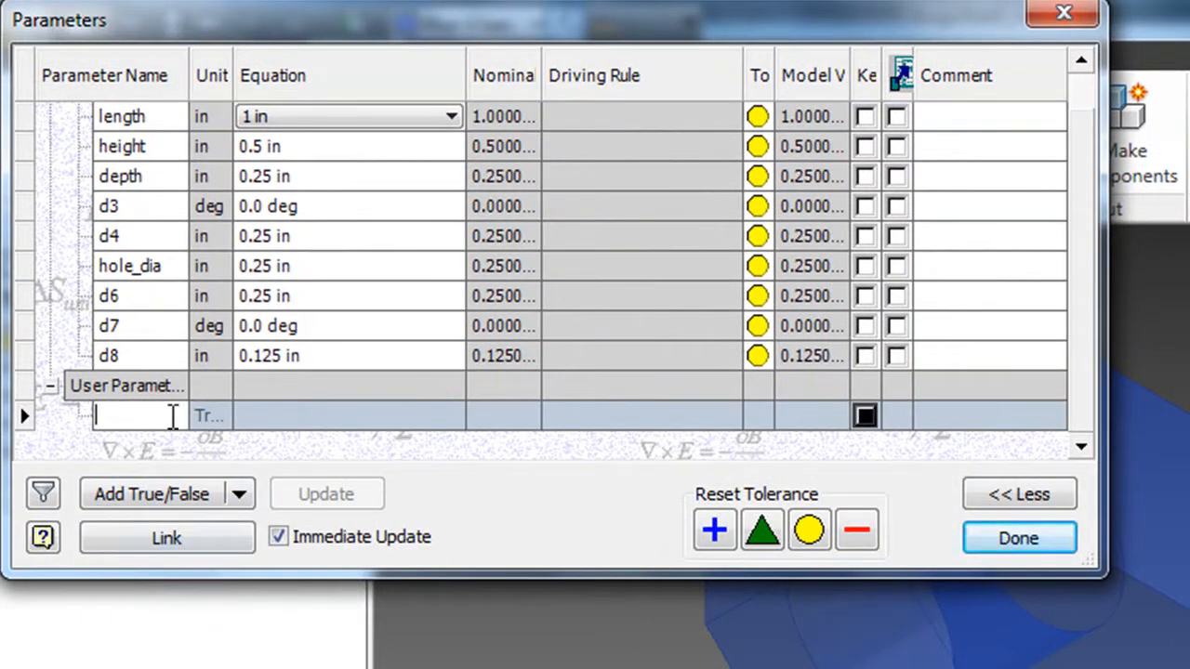
type("C")
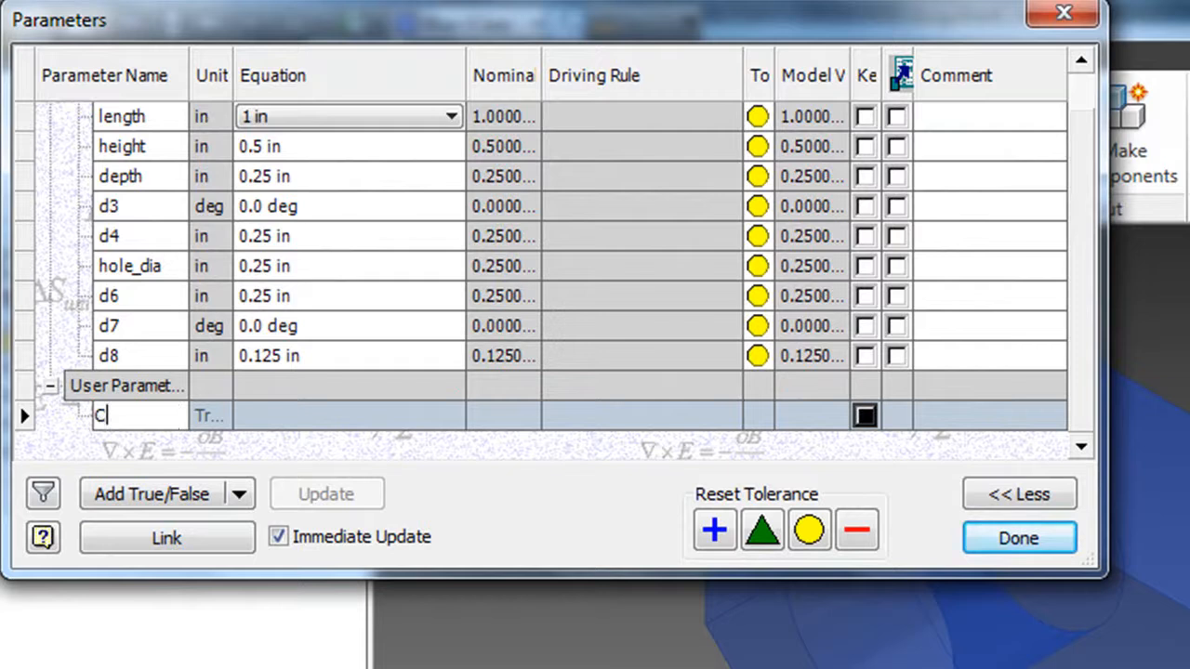
type("hamfers")
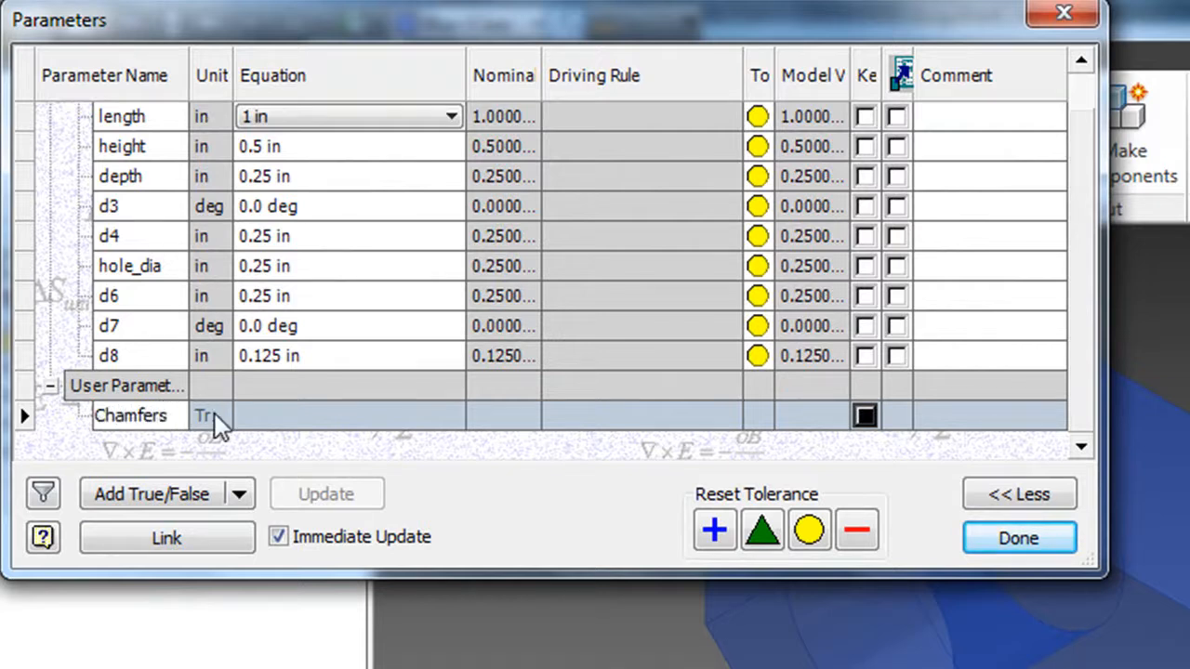
Step: Set Chamfers to False and close the parameter table
left_click(320, 415)
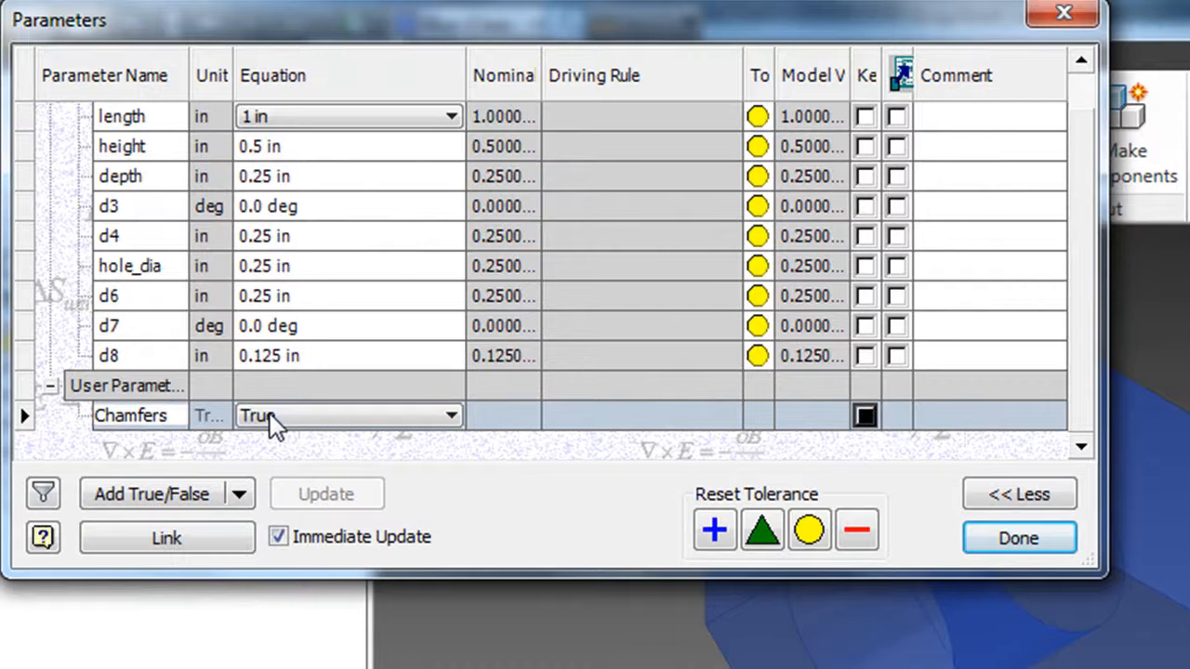
left_click(444, 416)
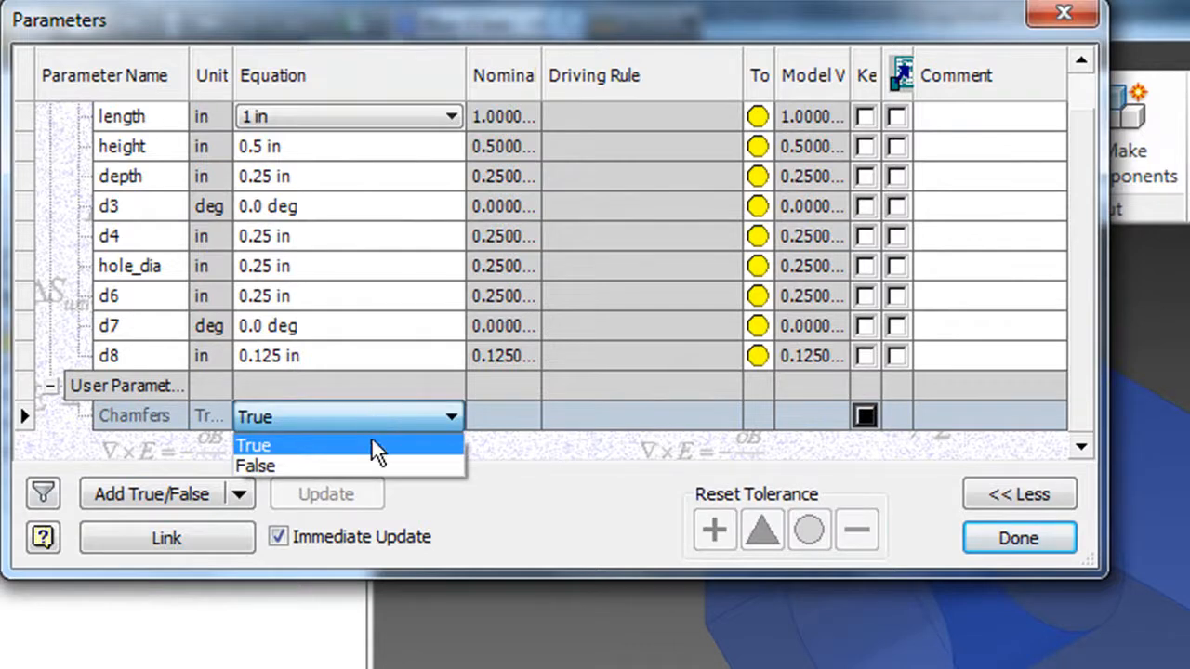
left_click(257, 467)
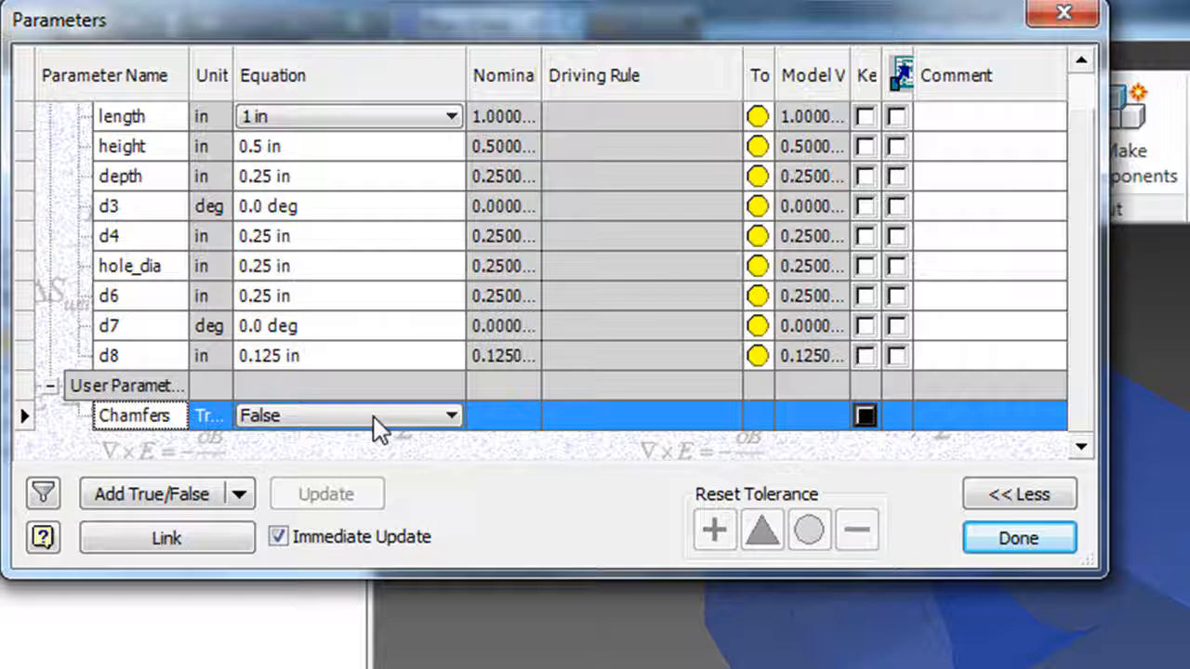
left_click(1019, 539)
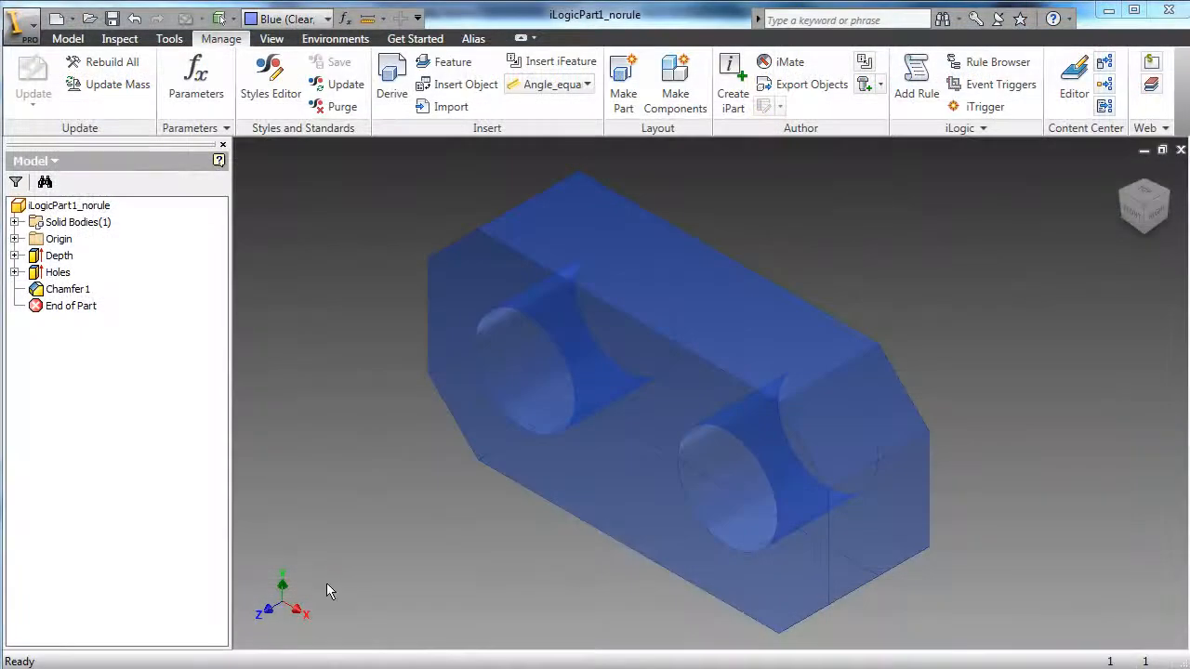
Step: Create a new iLogic rule named Chamfer_rule
left_click(915, 75)
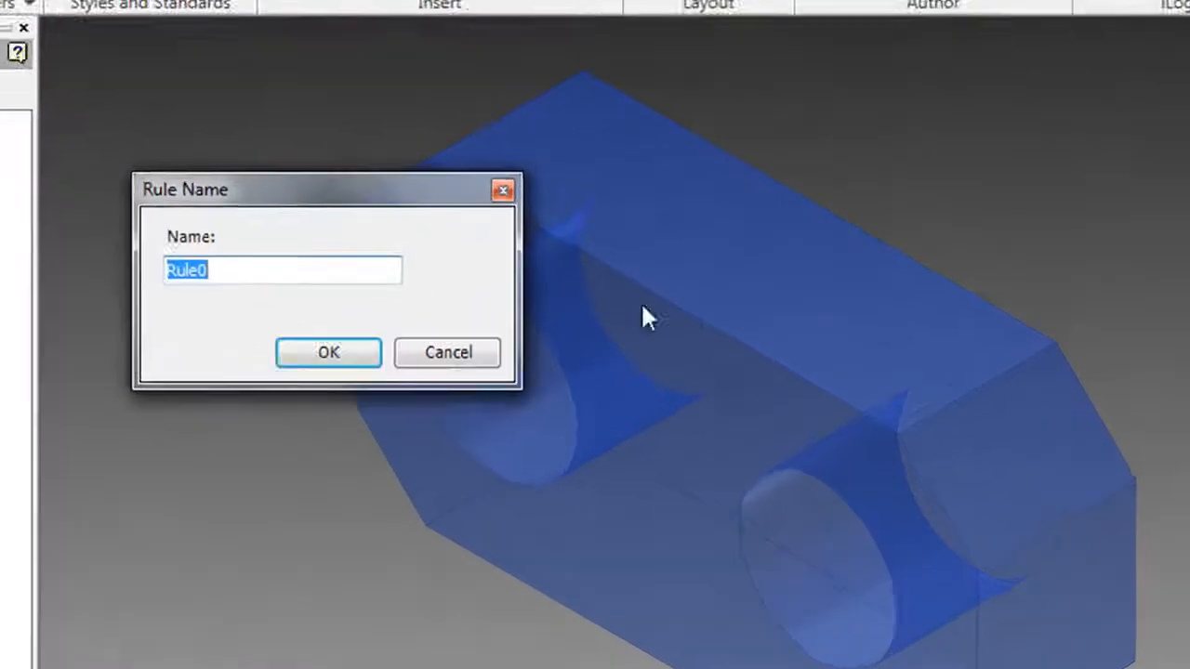
type("Cham")
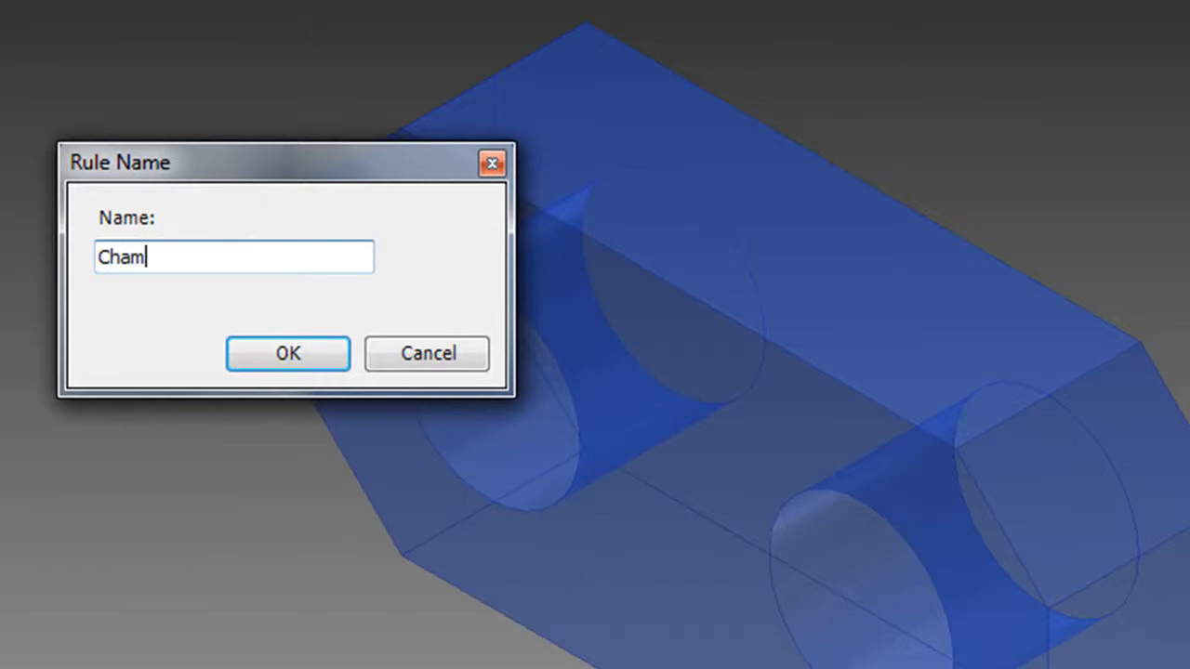
type("fer_rul")
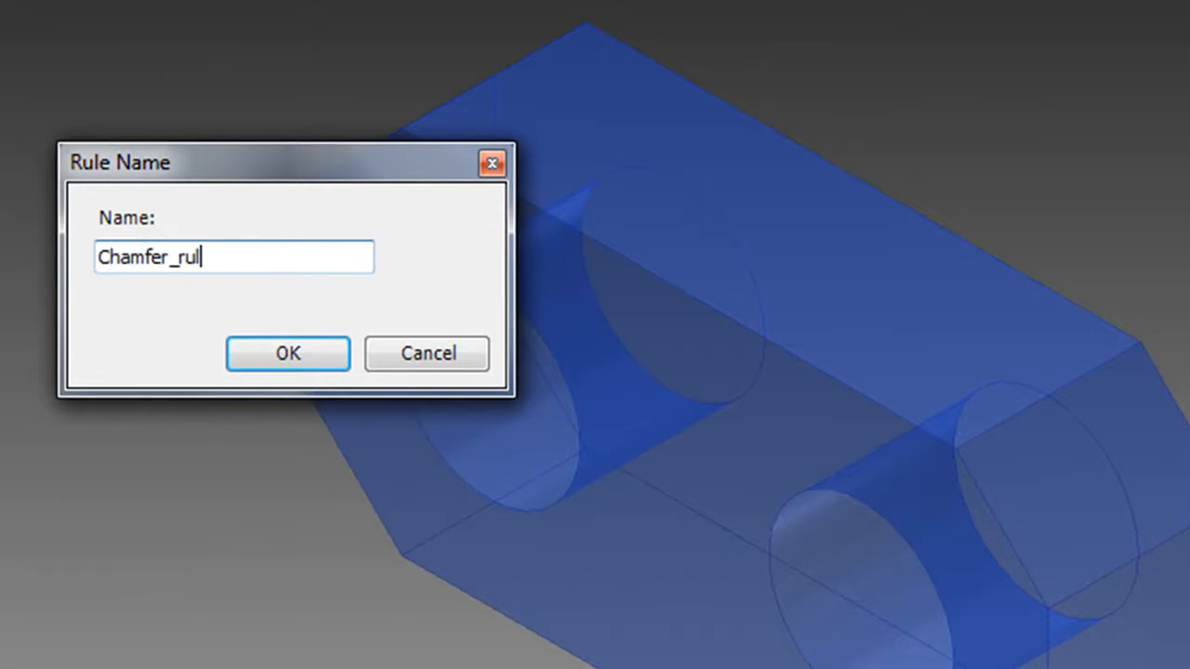
left_click(286, 353)
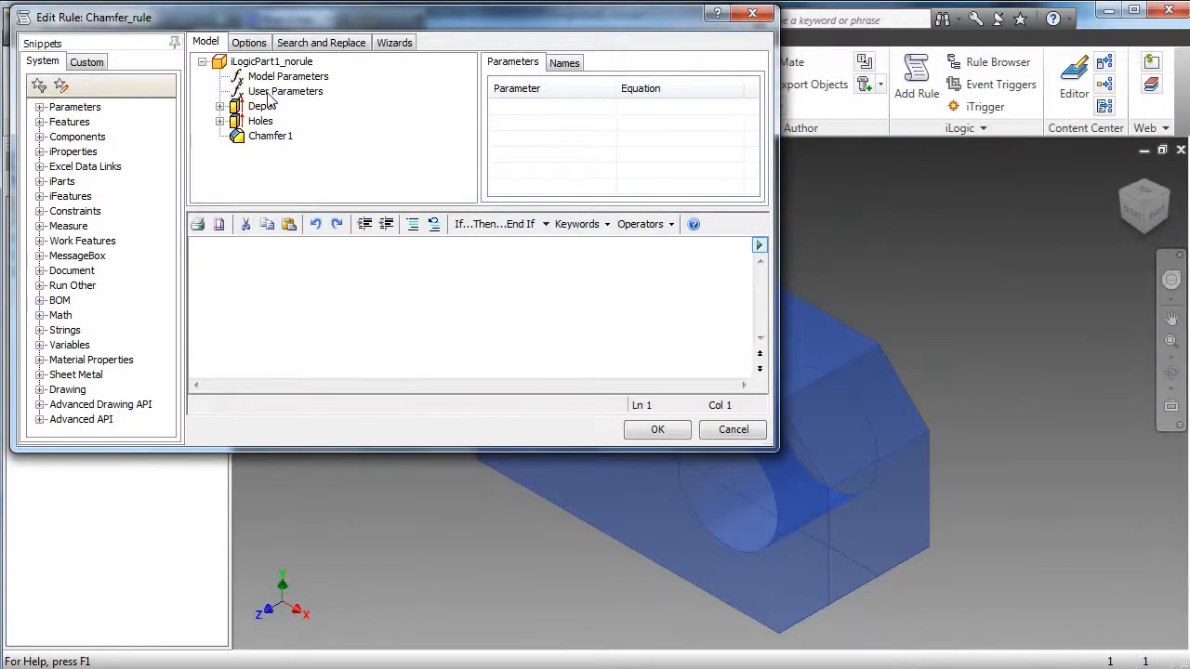
Step: Browse the model and user parameters in the rule editor, listing Chamfers
left_click(286, 96)
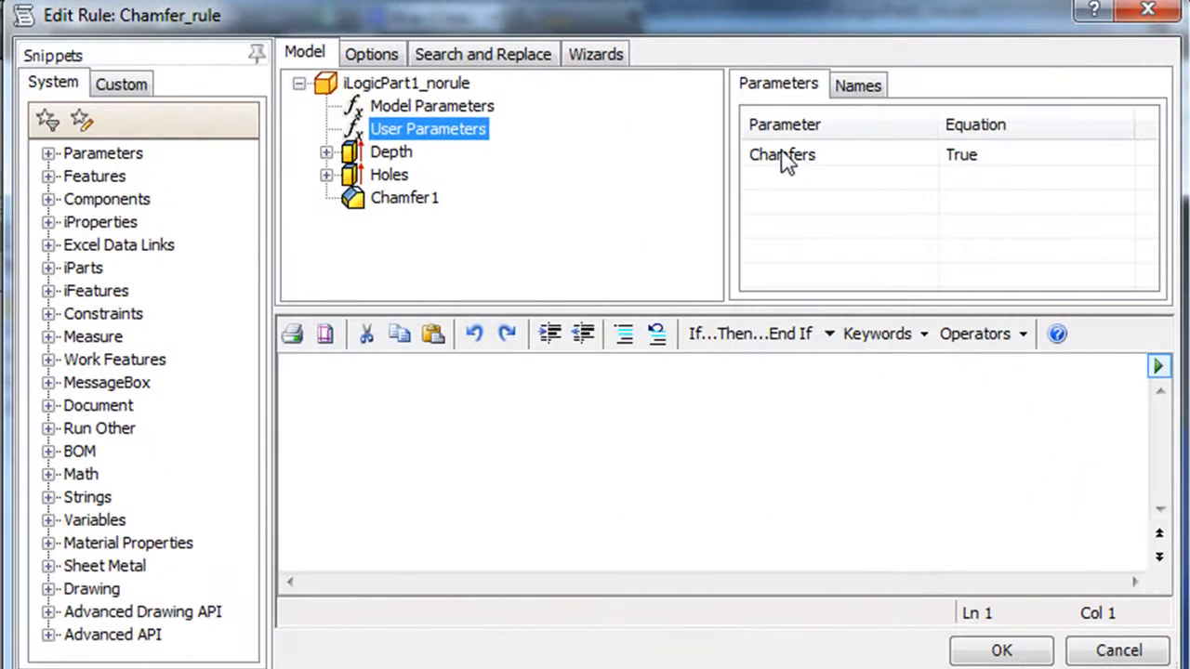
left_click(432, 104)
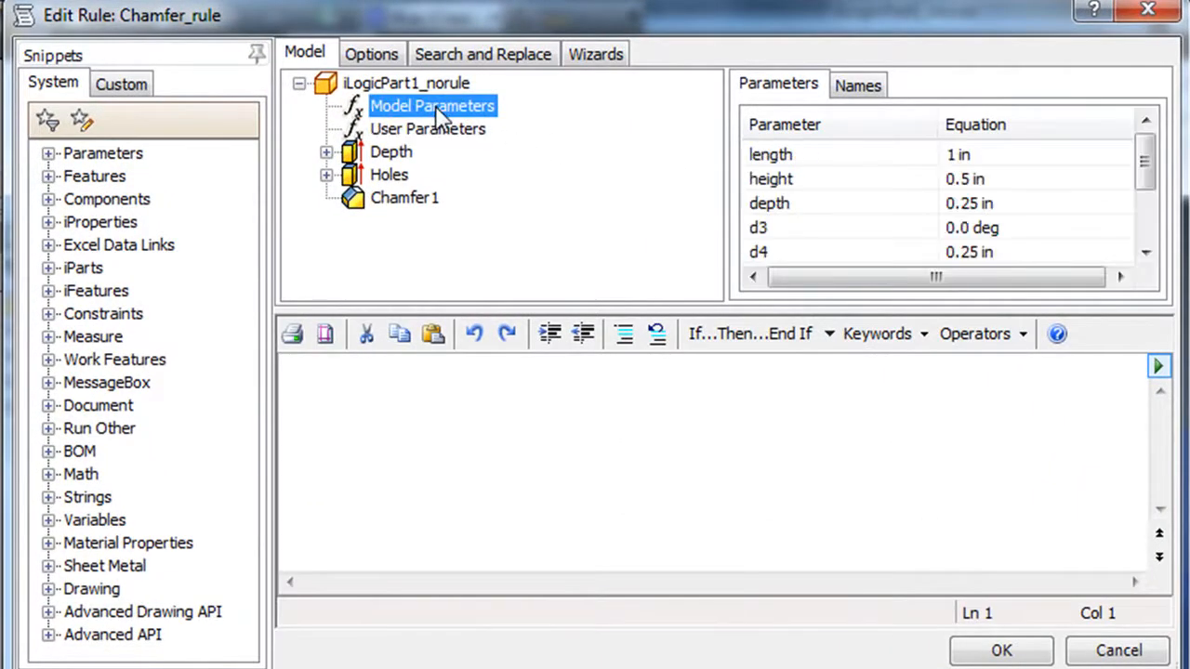
mouse_move(439, 148)
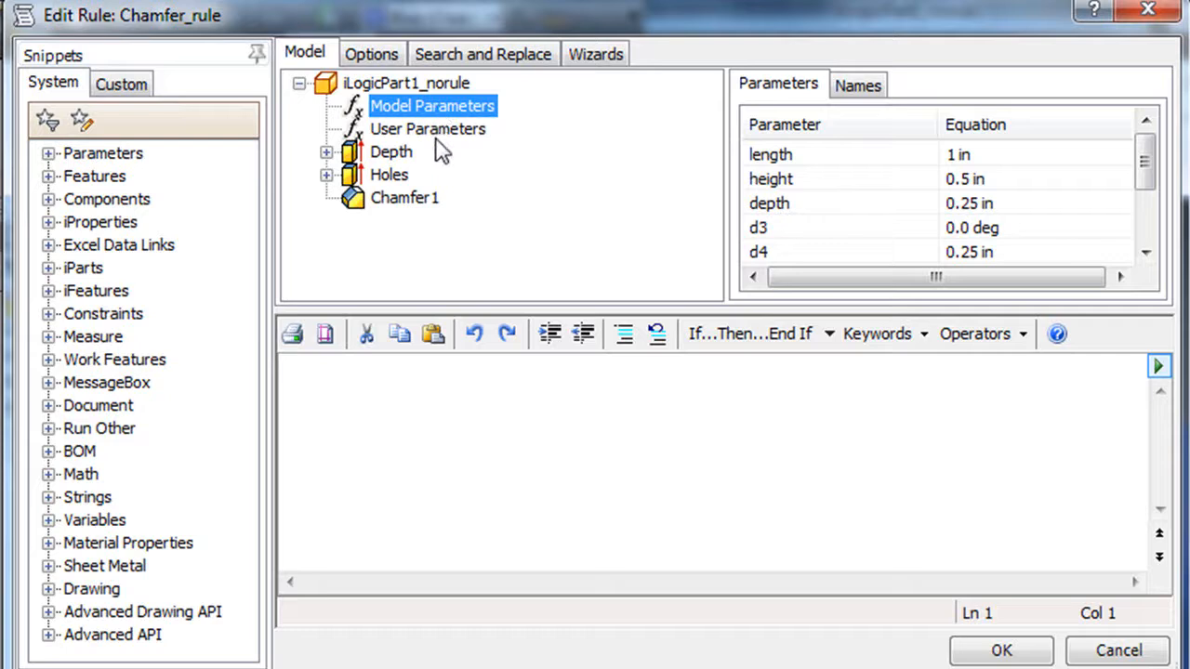
left_click(428, 129)
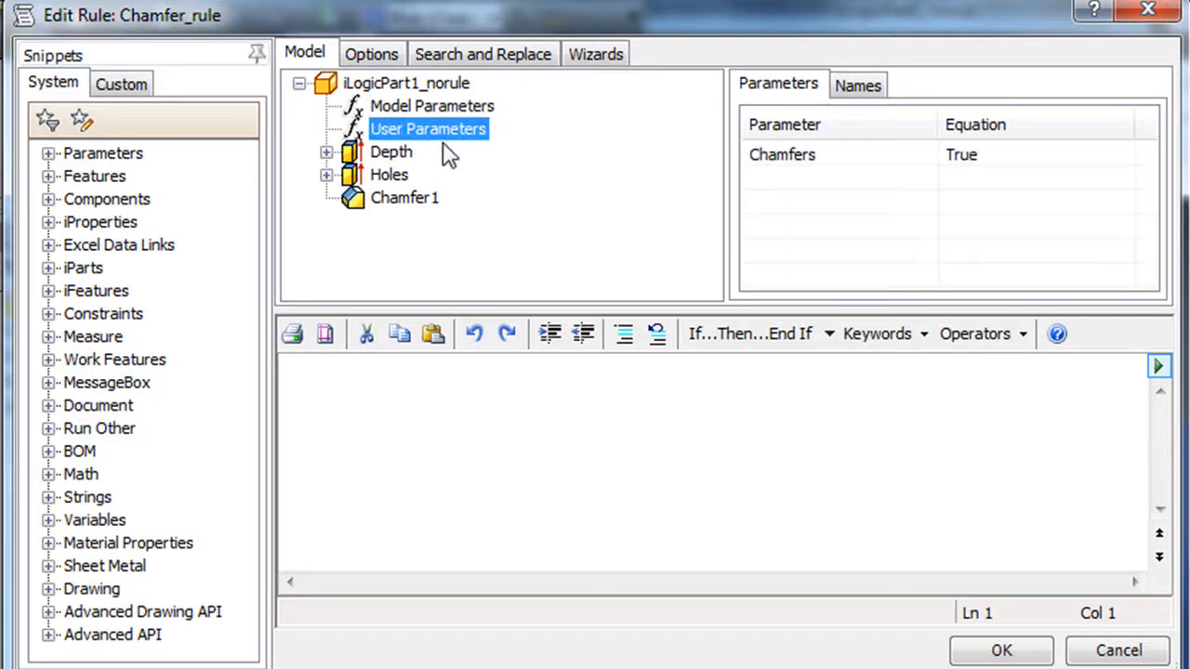
Step: Insert an If...Then block with the condition Chamfers = True
left_click(748, 334)
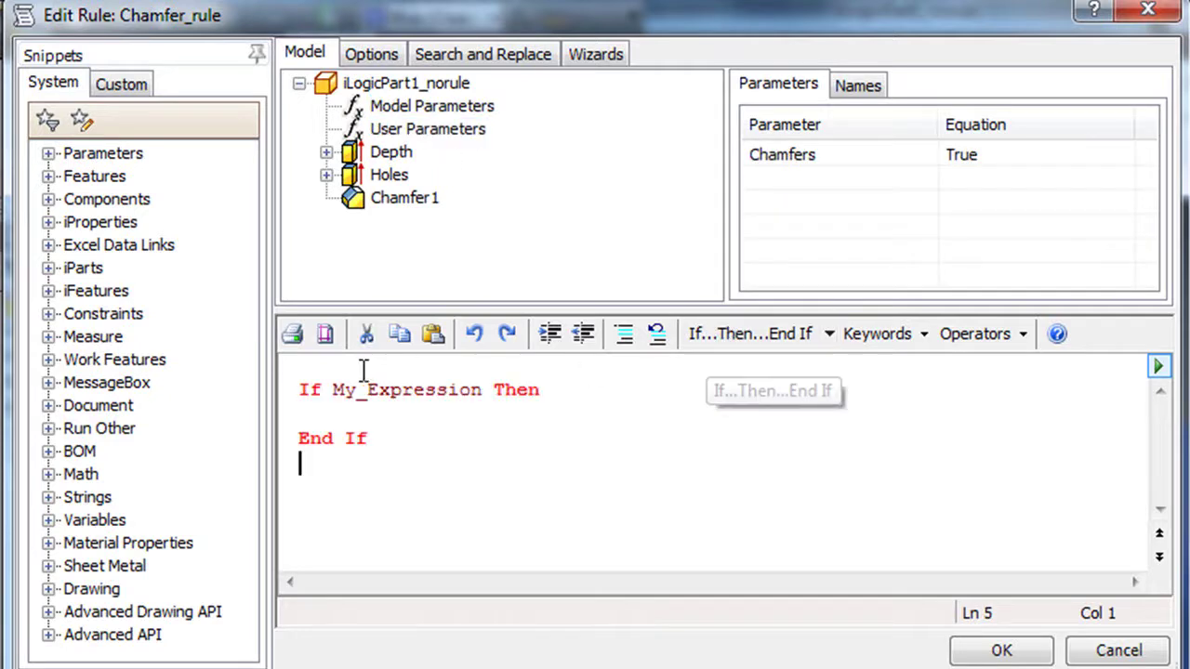
double_click(405, 391)
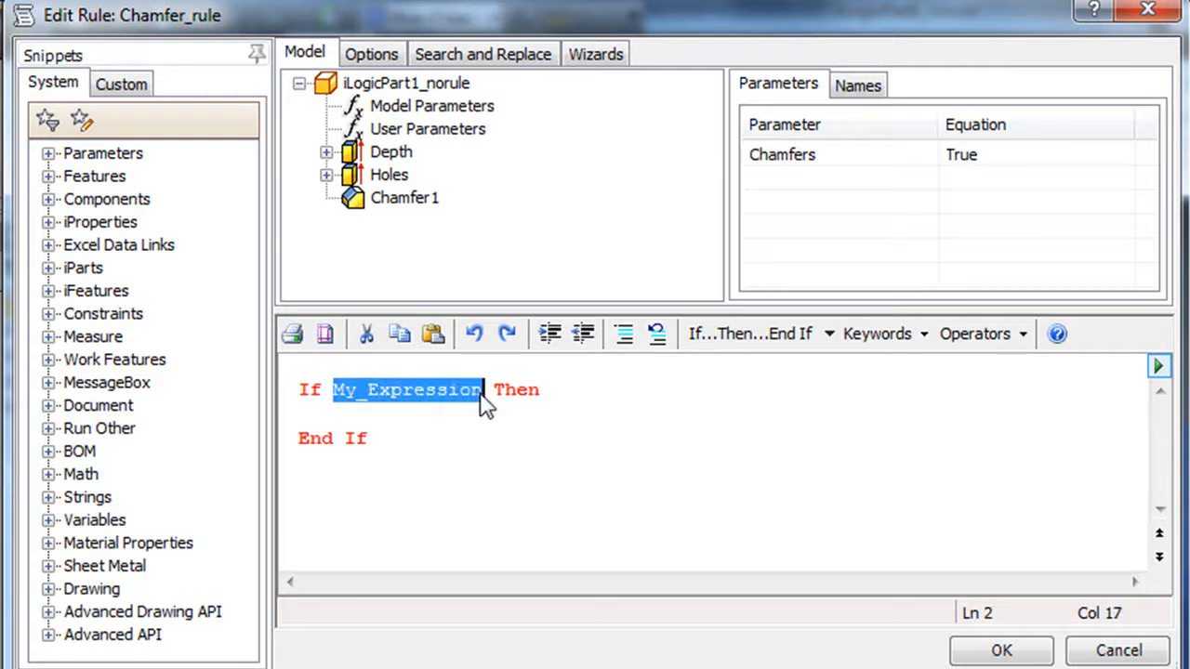
mouse_move(796, 160)
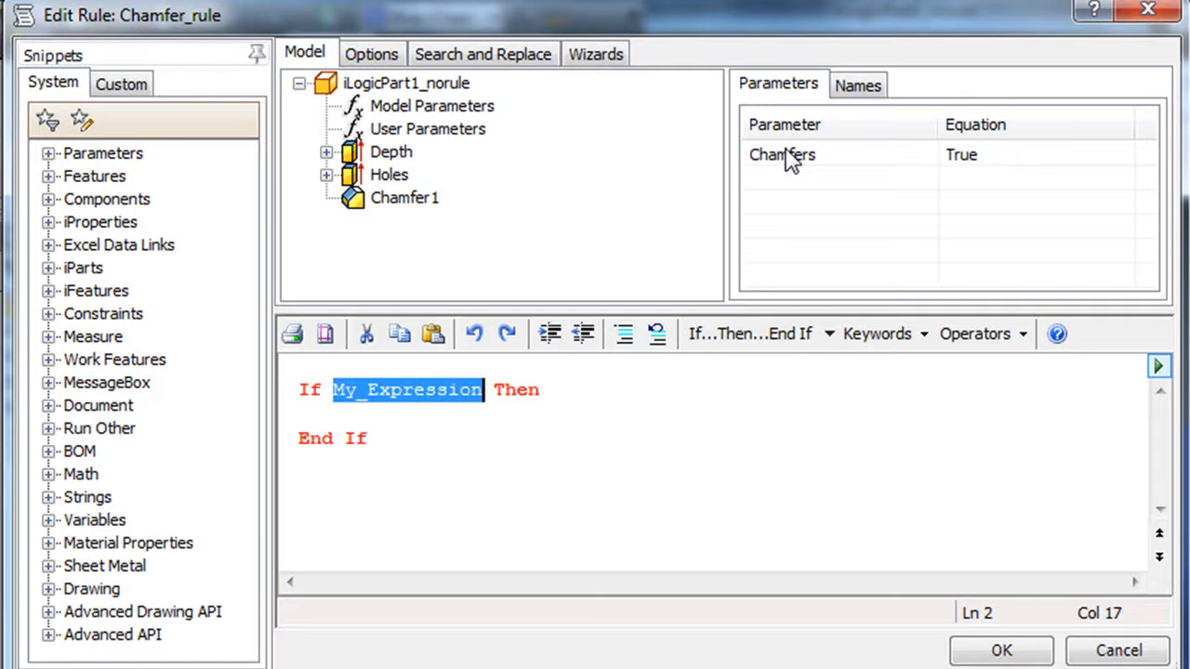
left_click(784, 154)
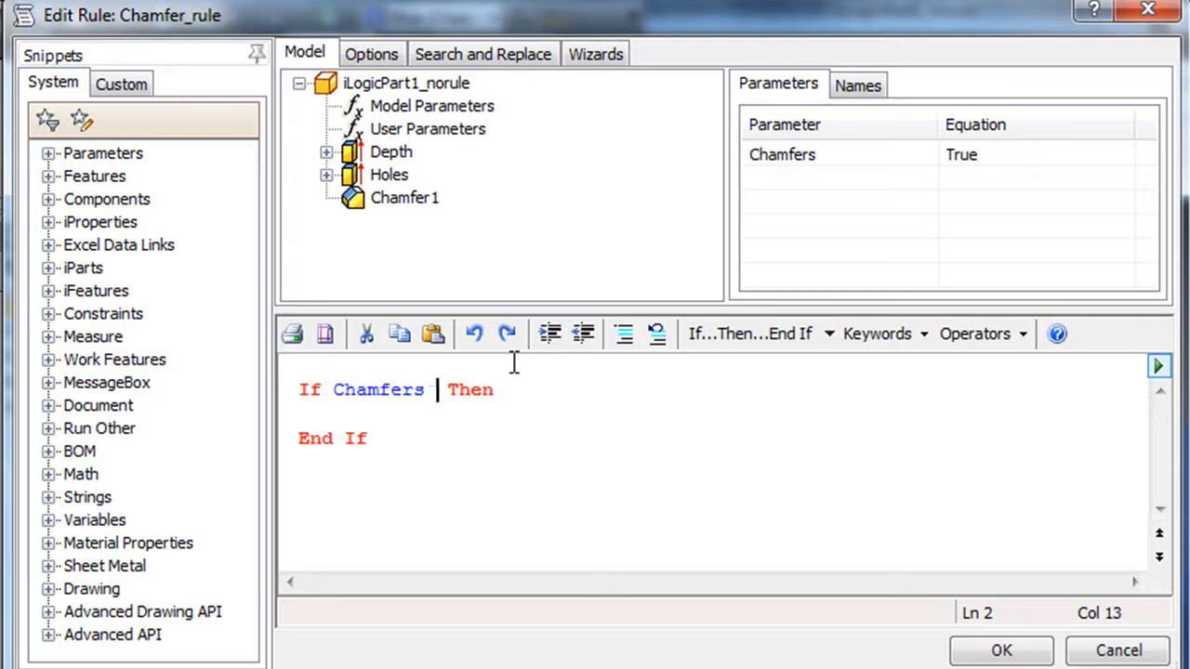
type("= True")
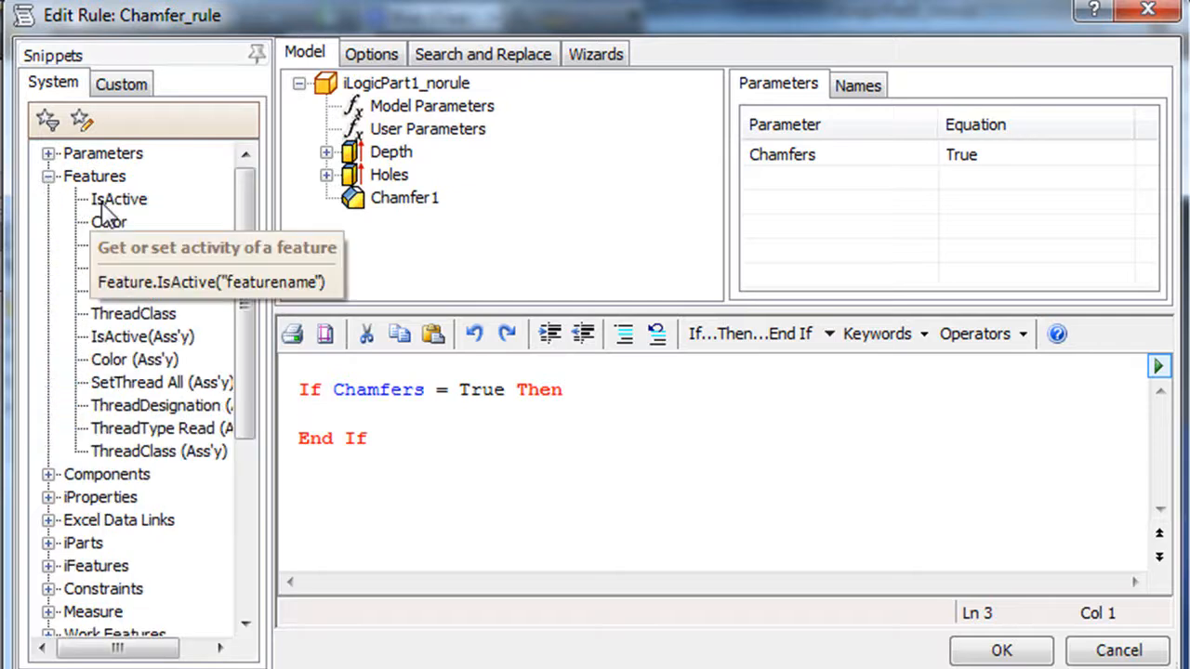
Step: Set Chamfer1 IsActive = True, with an ElseIf False branch suppressing it
double_click(119, 199)
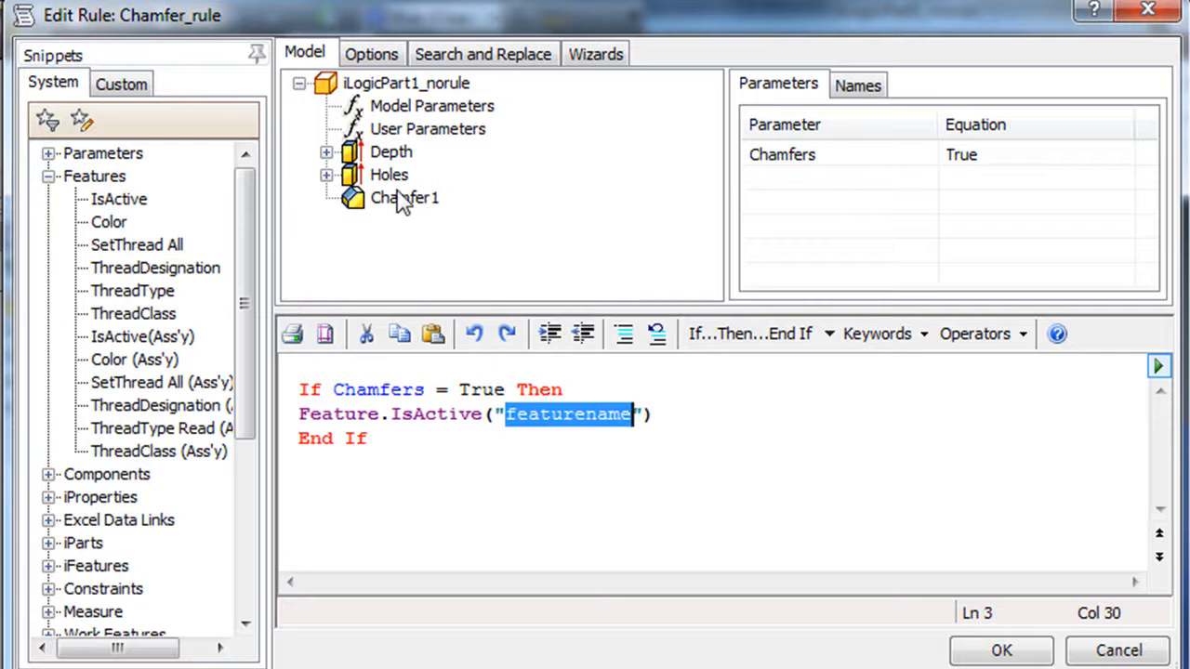
left_click(403, 197)
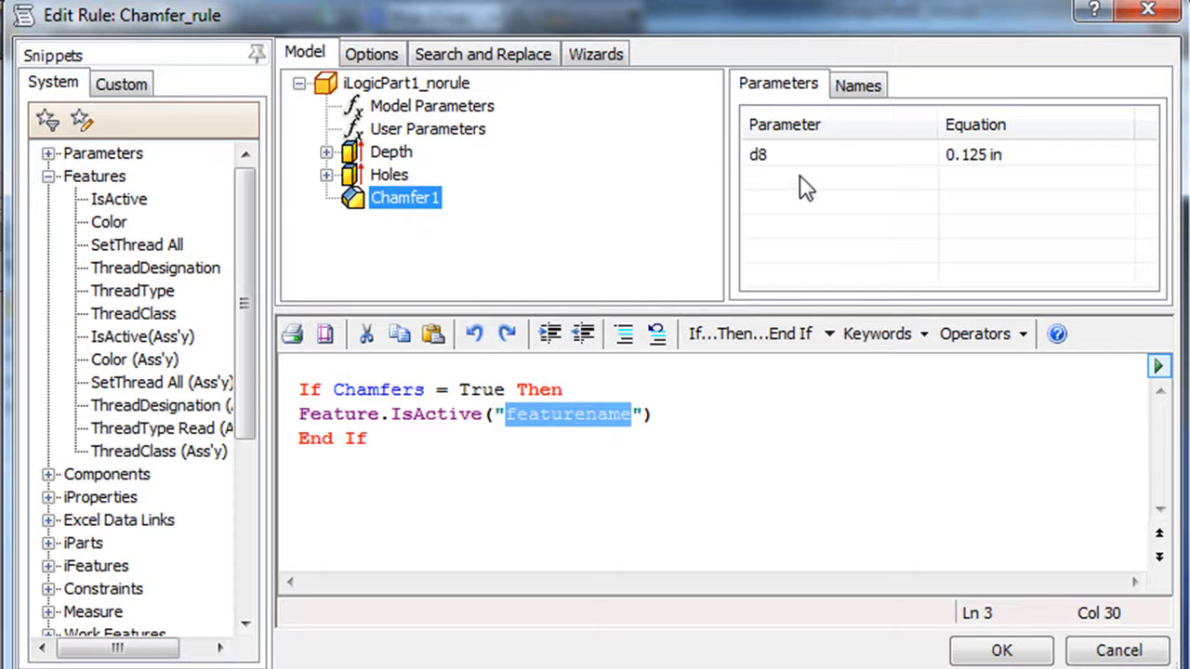
left_click(857, 85)
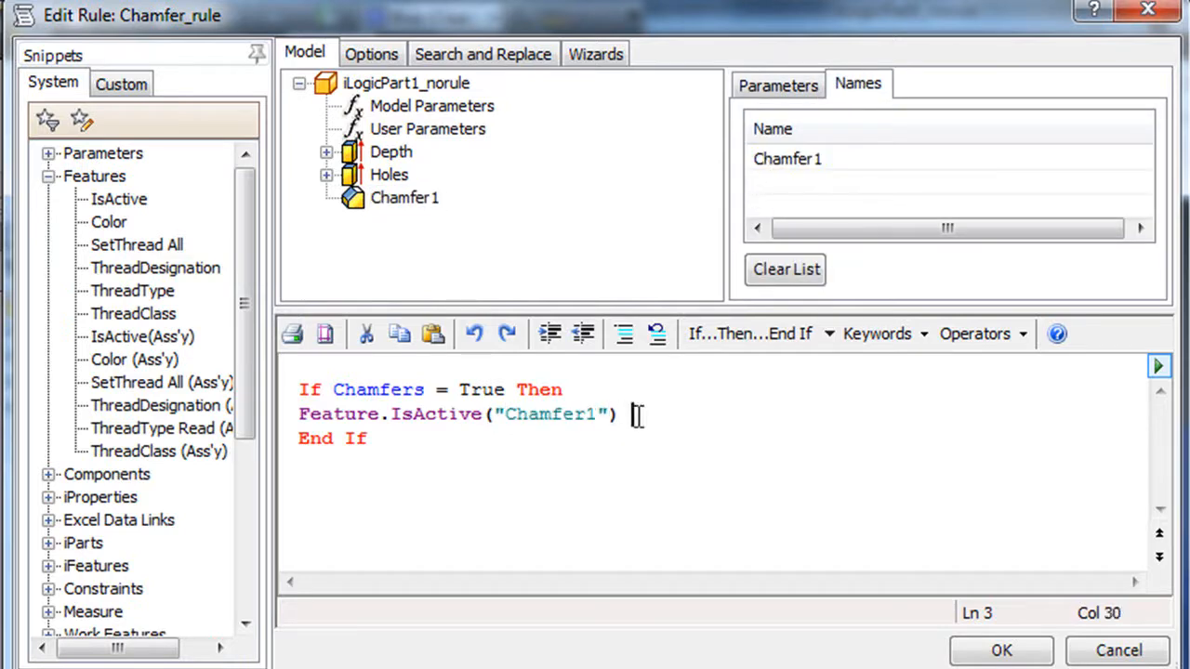
type("= True")
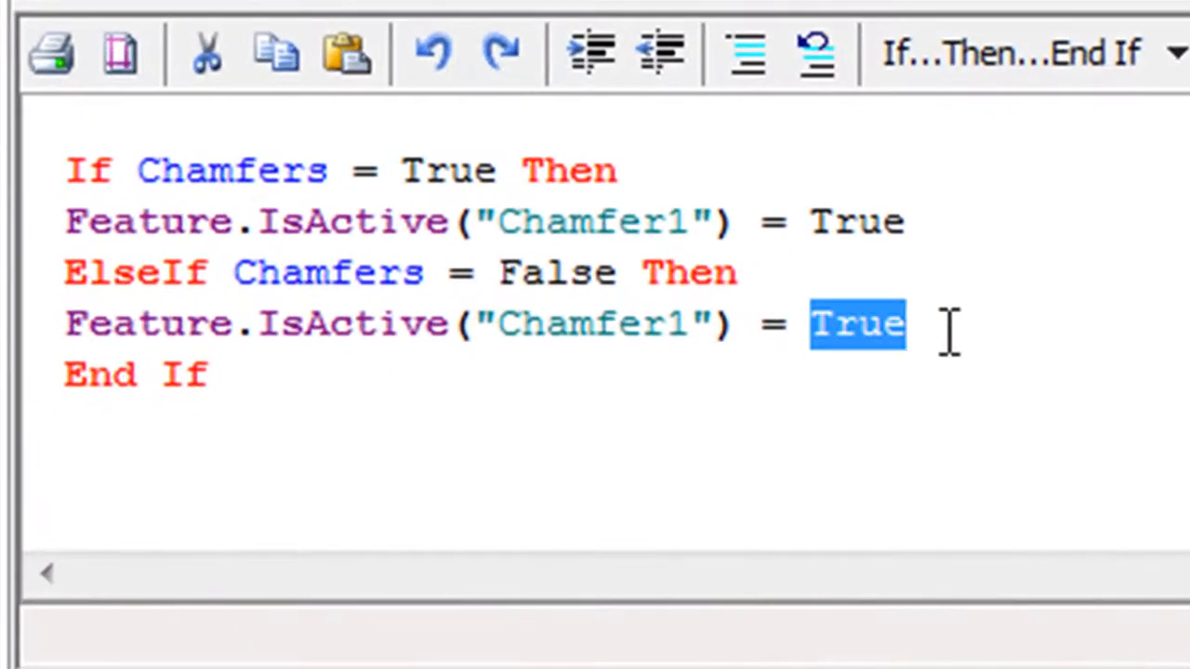
type("False")
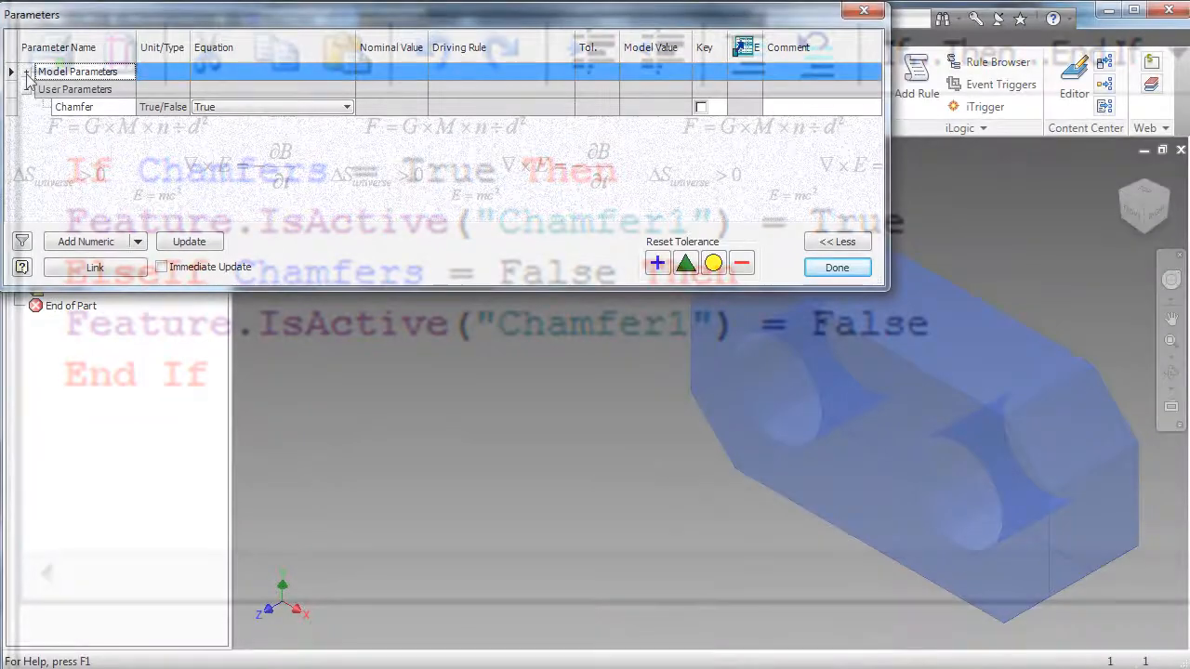
Step: Choose a value for Chamfers from its True/False list in the parameter table
left_click(343, 106)
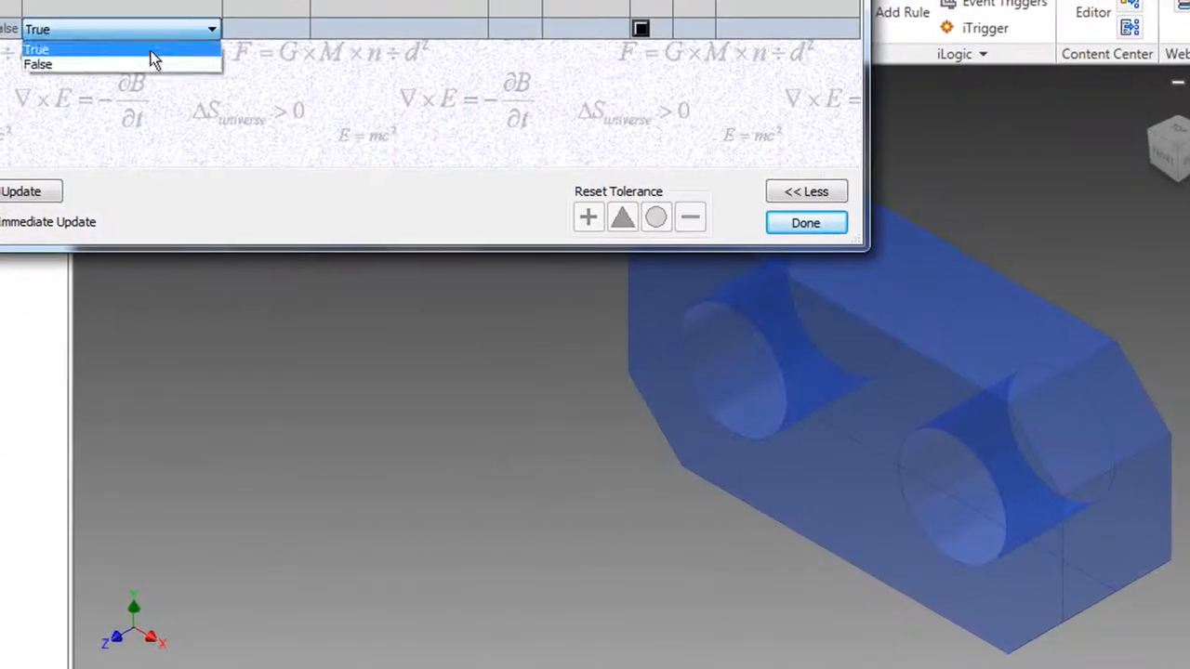
left_click(58, 63)
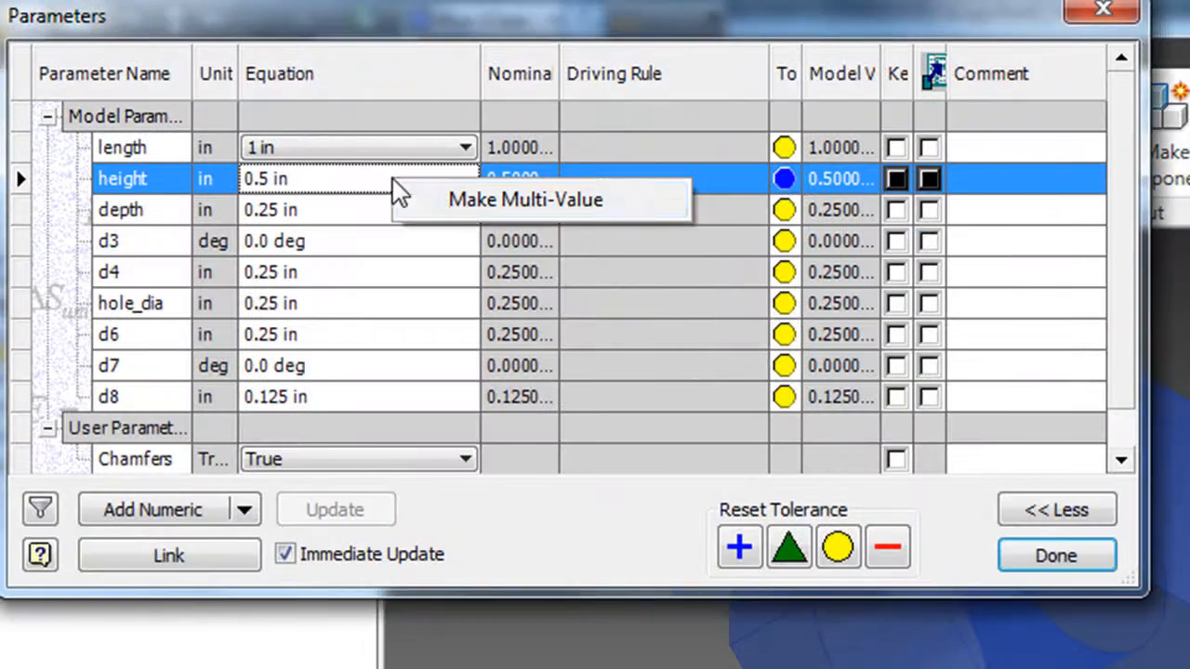
Step: Make height multi-value and add 0.25 to its value list
left_click(539, 199)
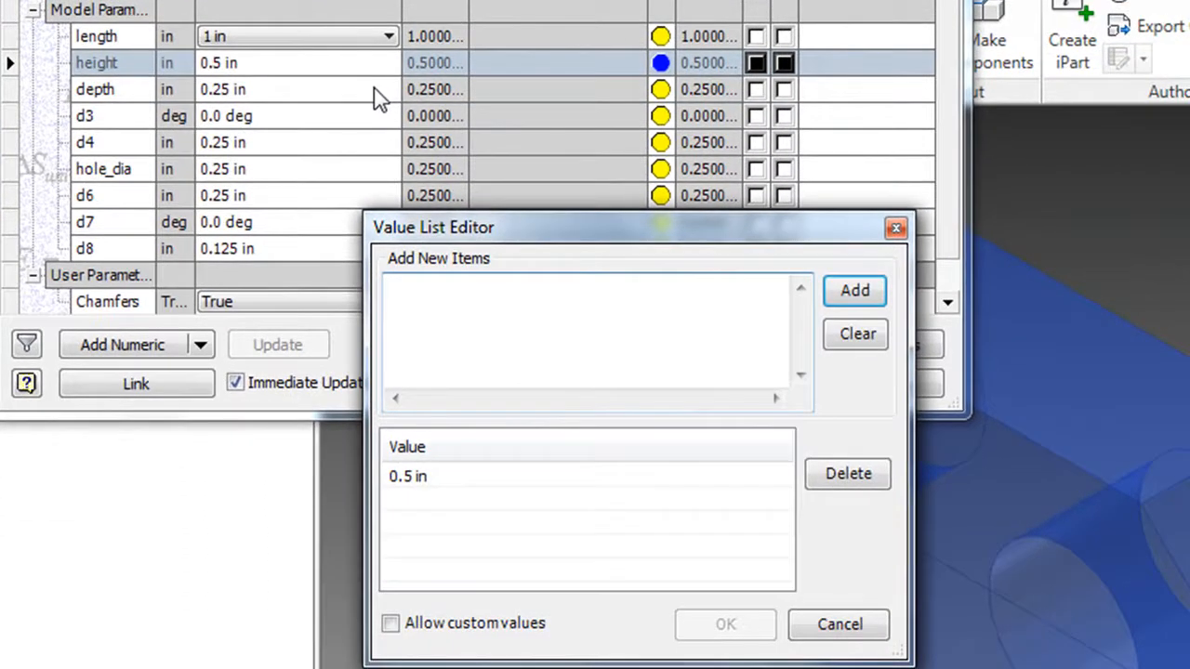
type("0")
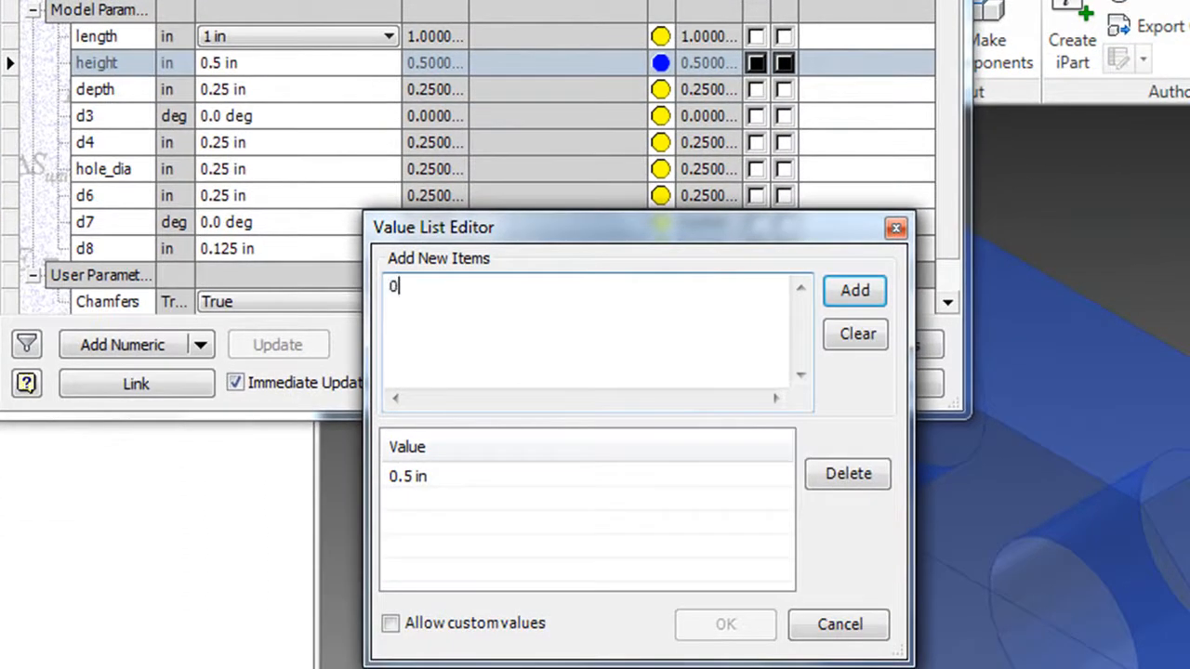
type(".25")
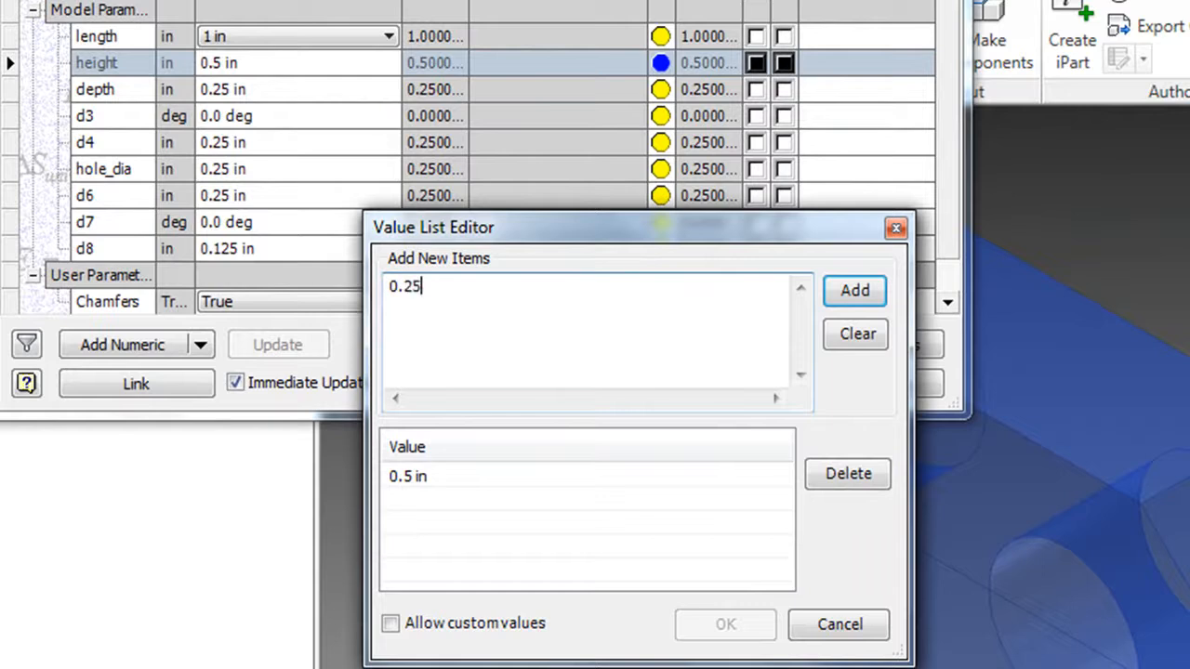
left_click(856, 290)
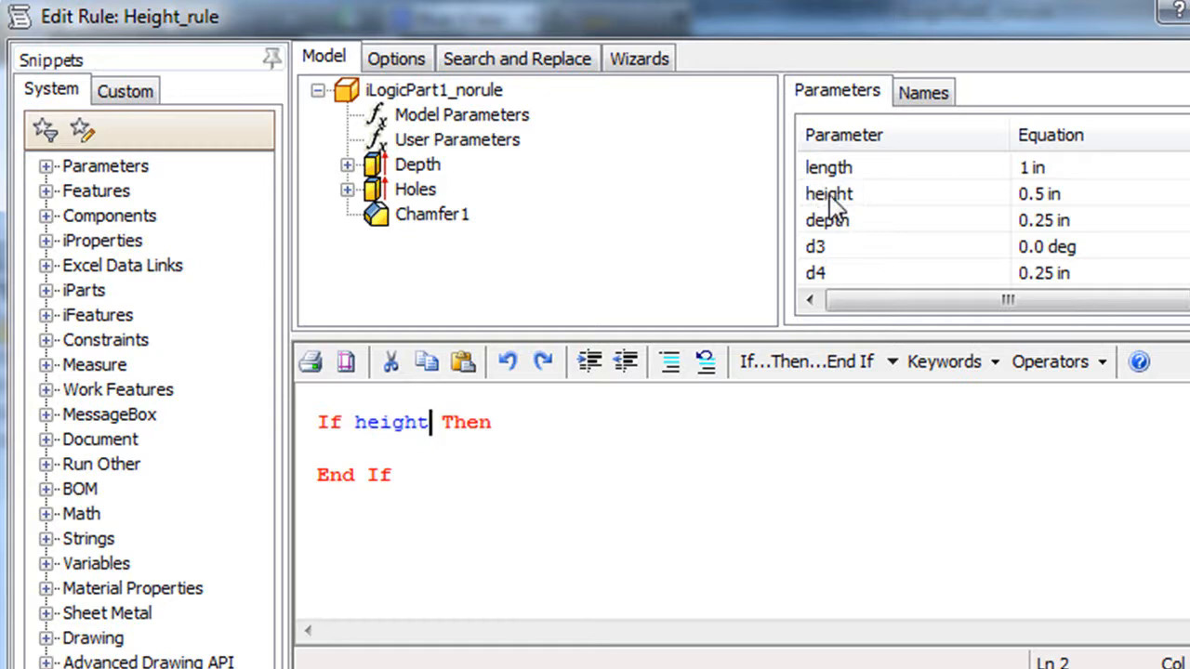
Step: Write If height = 0.5 Then IsActive("Holes") = True
type("=")
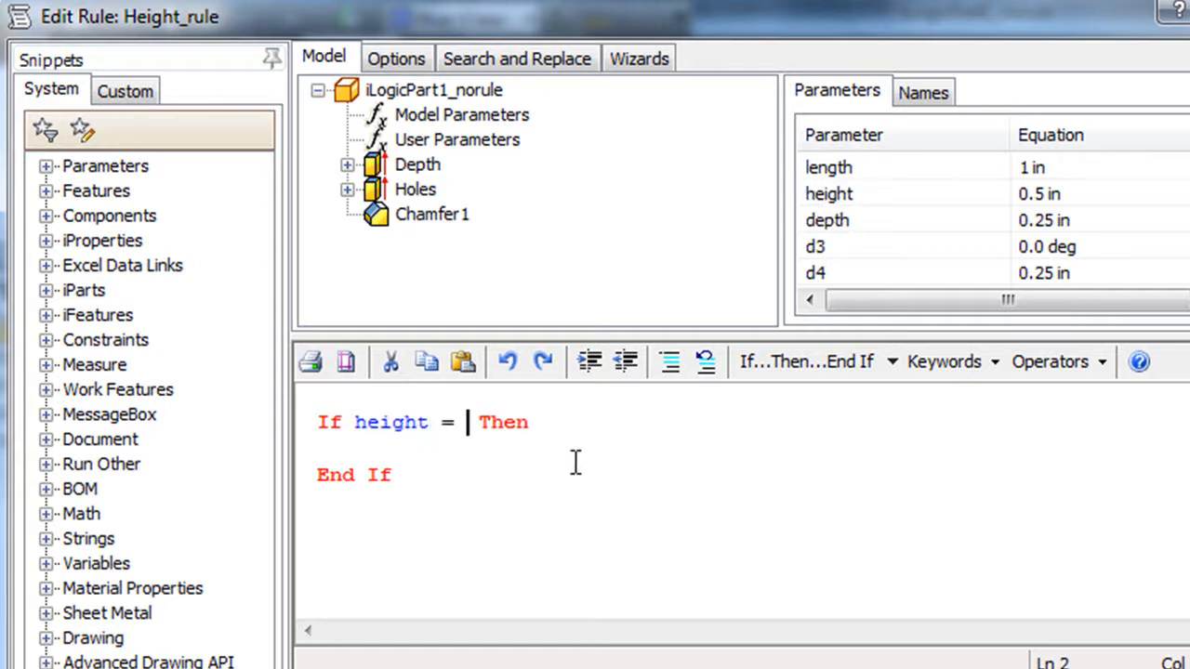
type("0.5")
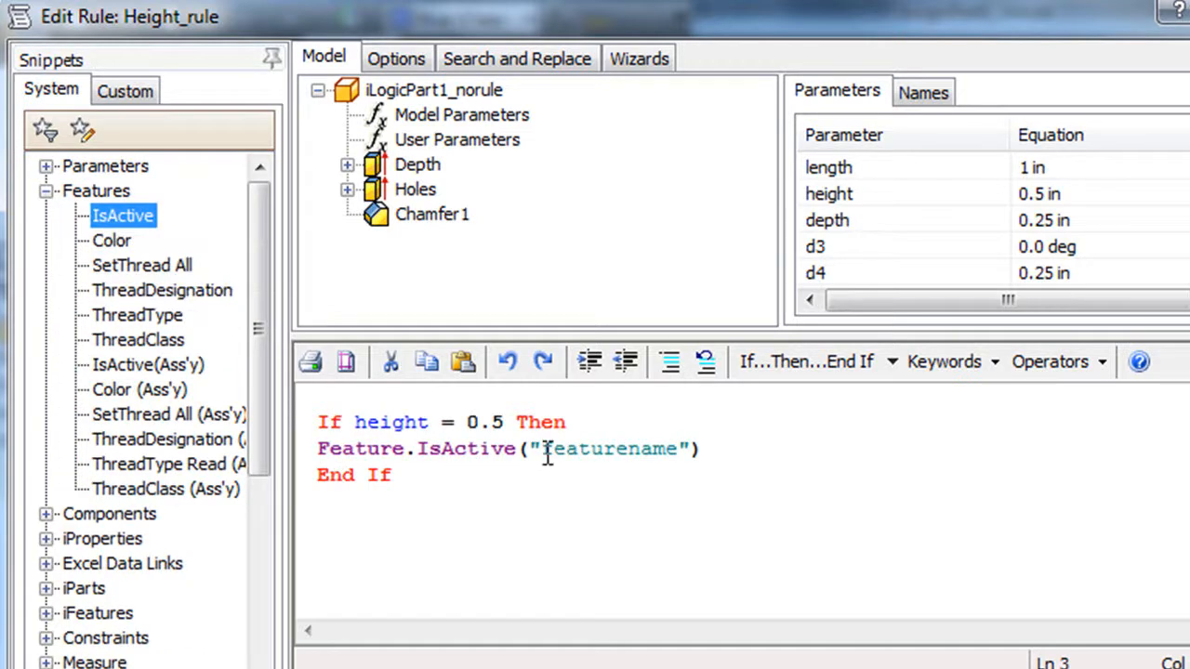
double_click(610, 448)
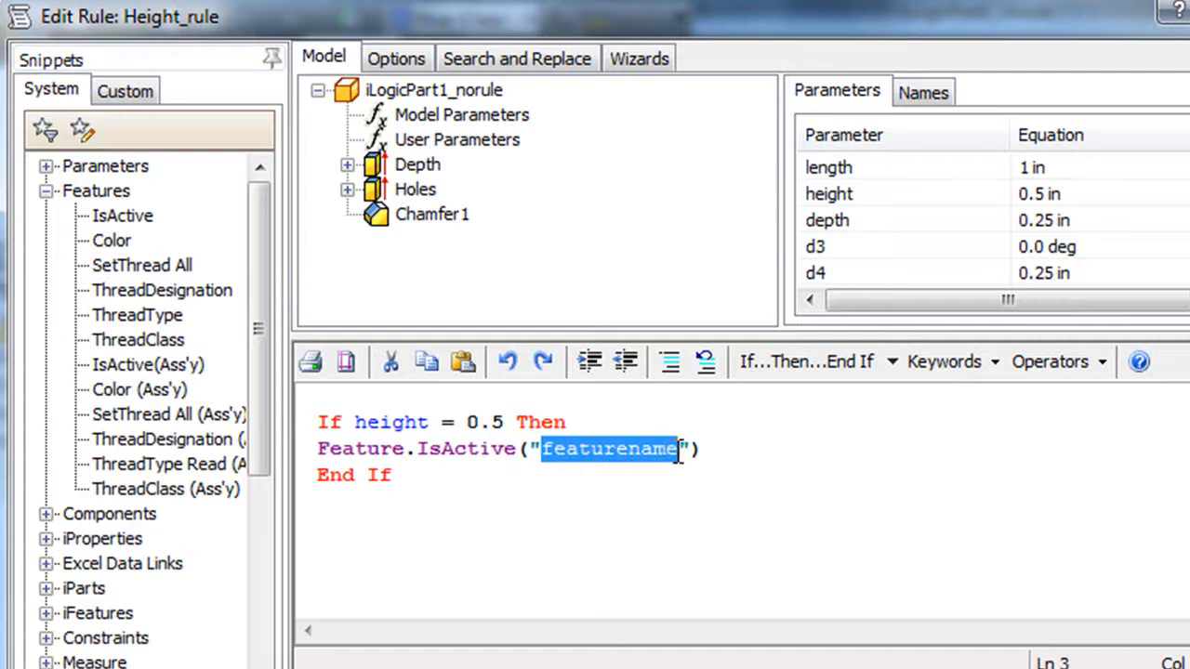
mouse_move(422, 195)
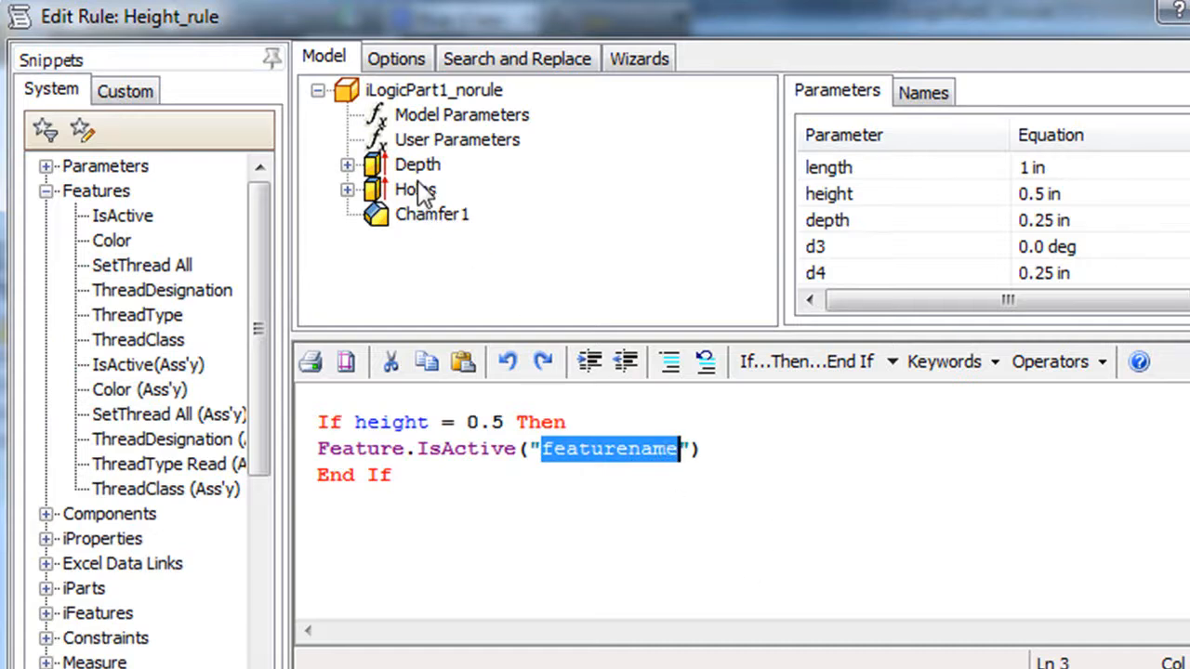
left_click(922, 91)
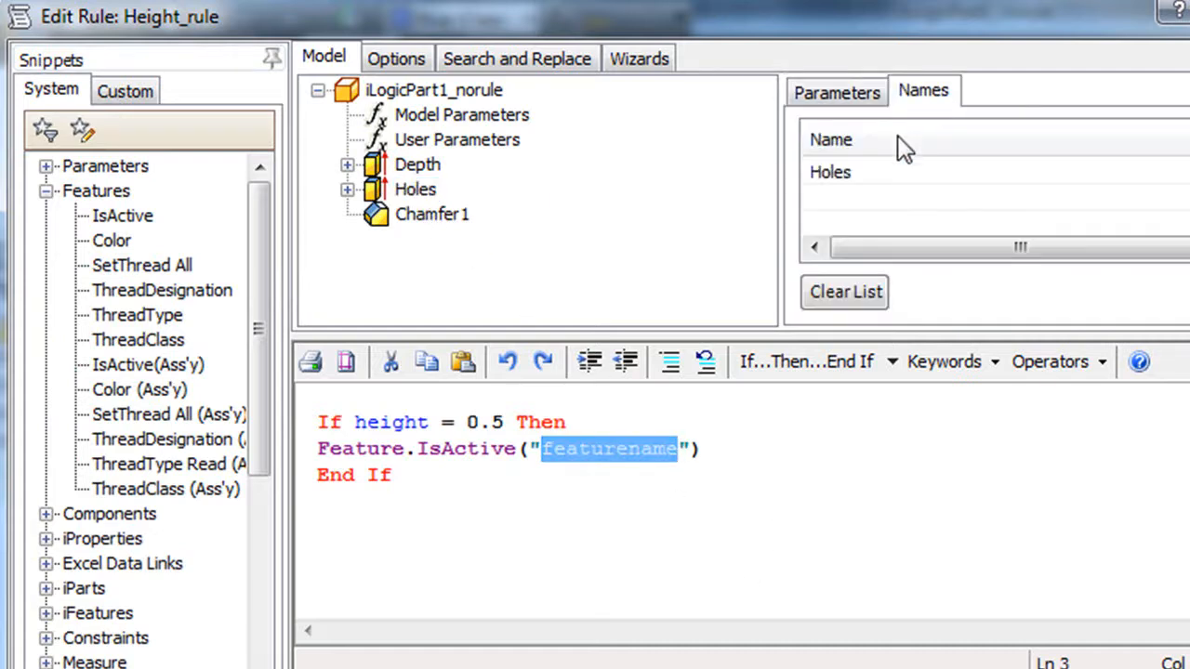
double_click(829, 171)
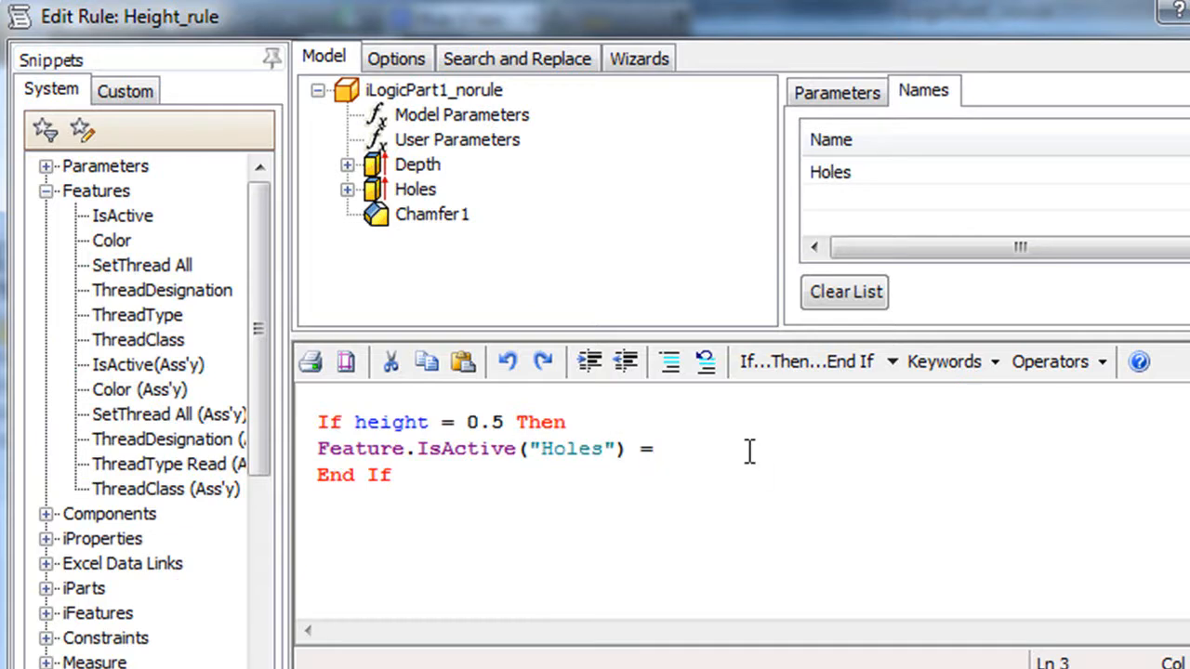
type("True")
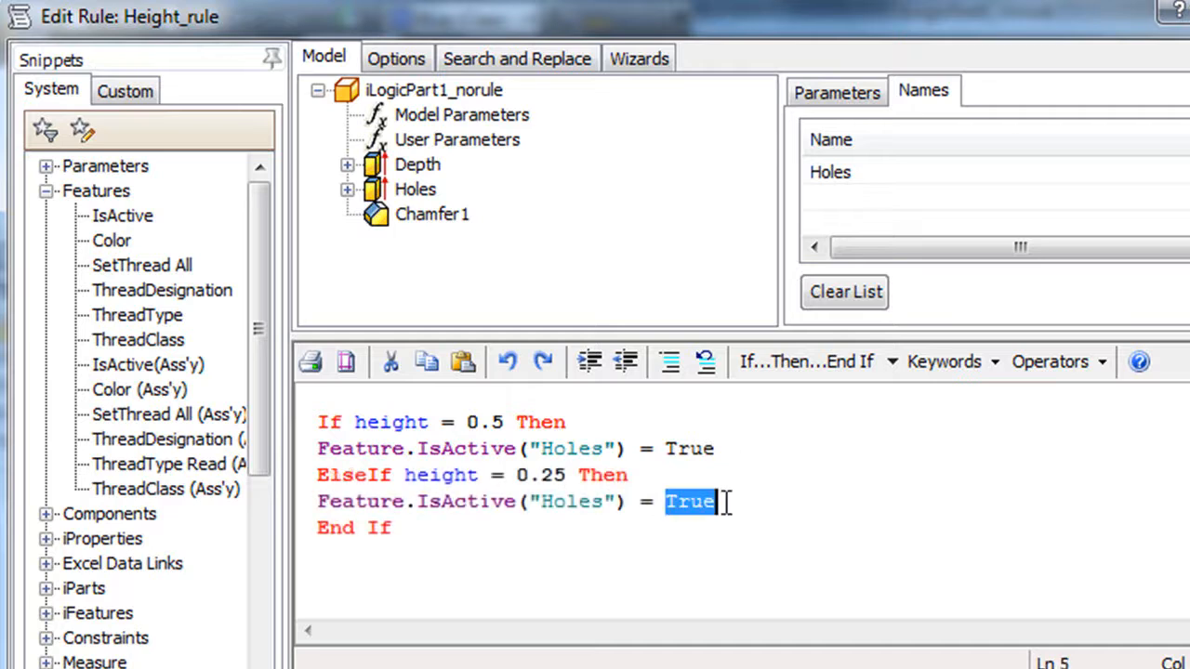
Step: Complete the ElseIf height = 0.25 branch with IsActive("Holes") = False
type("Fa")
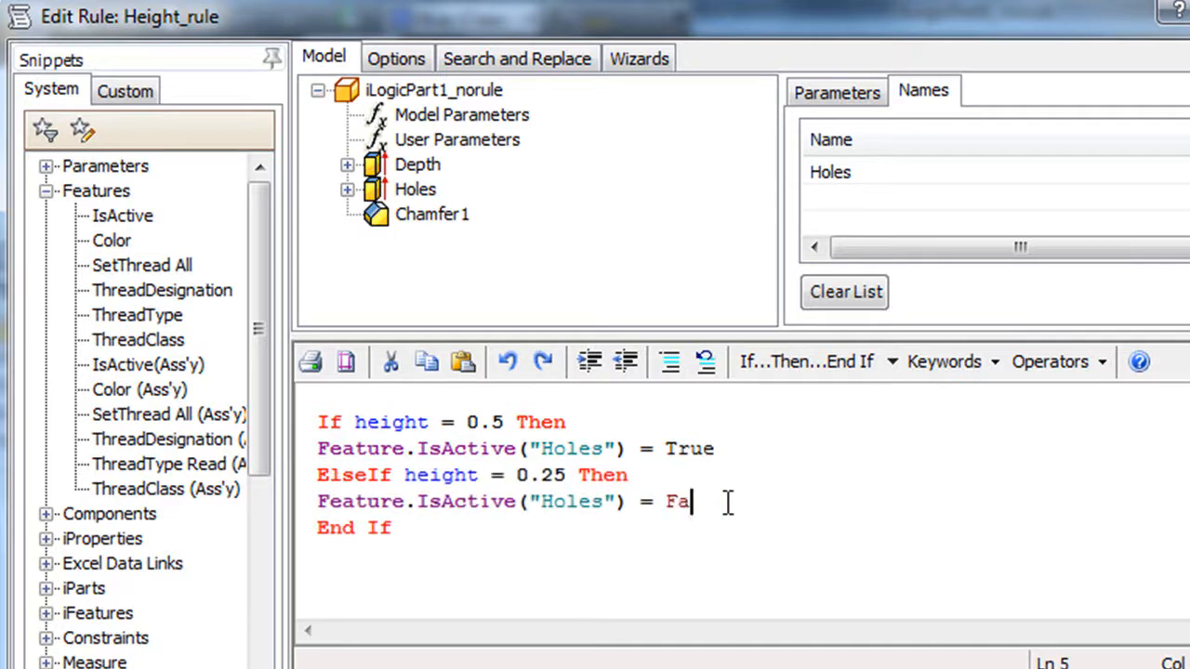
type("lse")
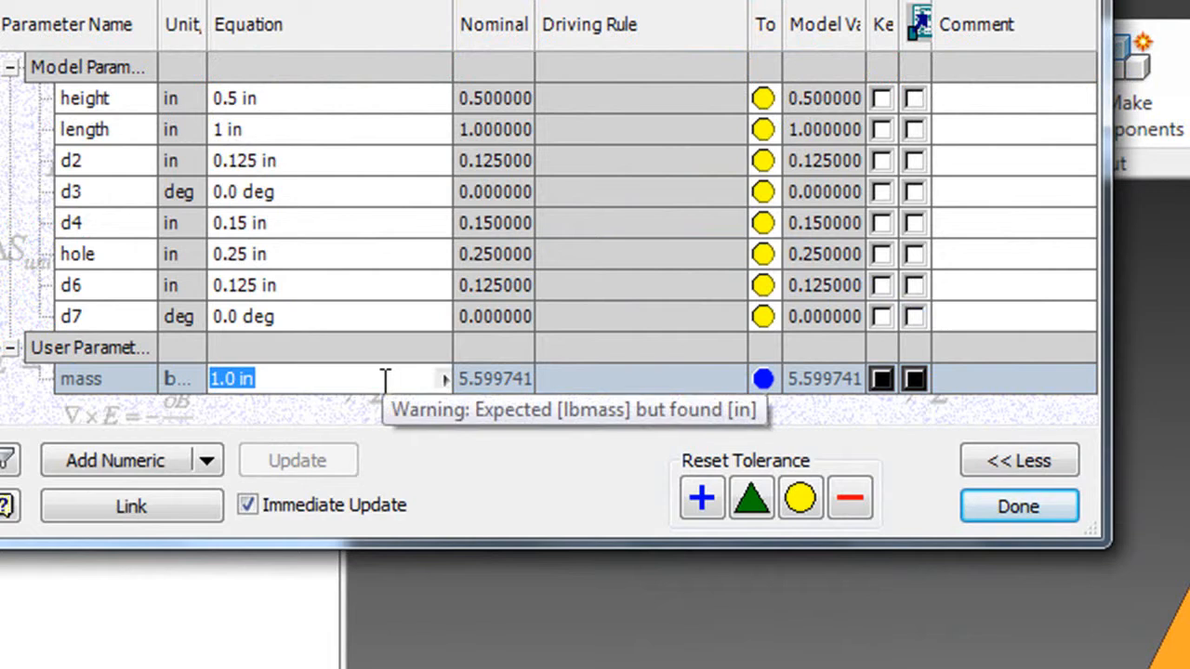
Step: Set mass to 50 lbmass and add 60, 70 and 80 as multi-value choices
type("50 lbmass")
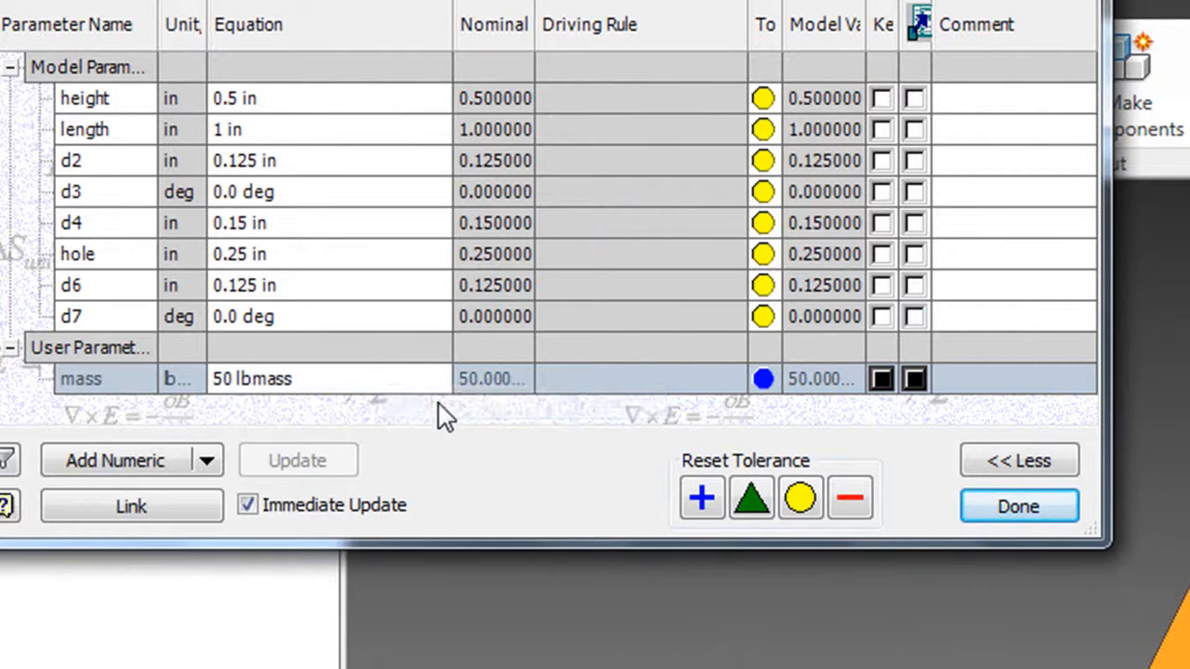
type("60")
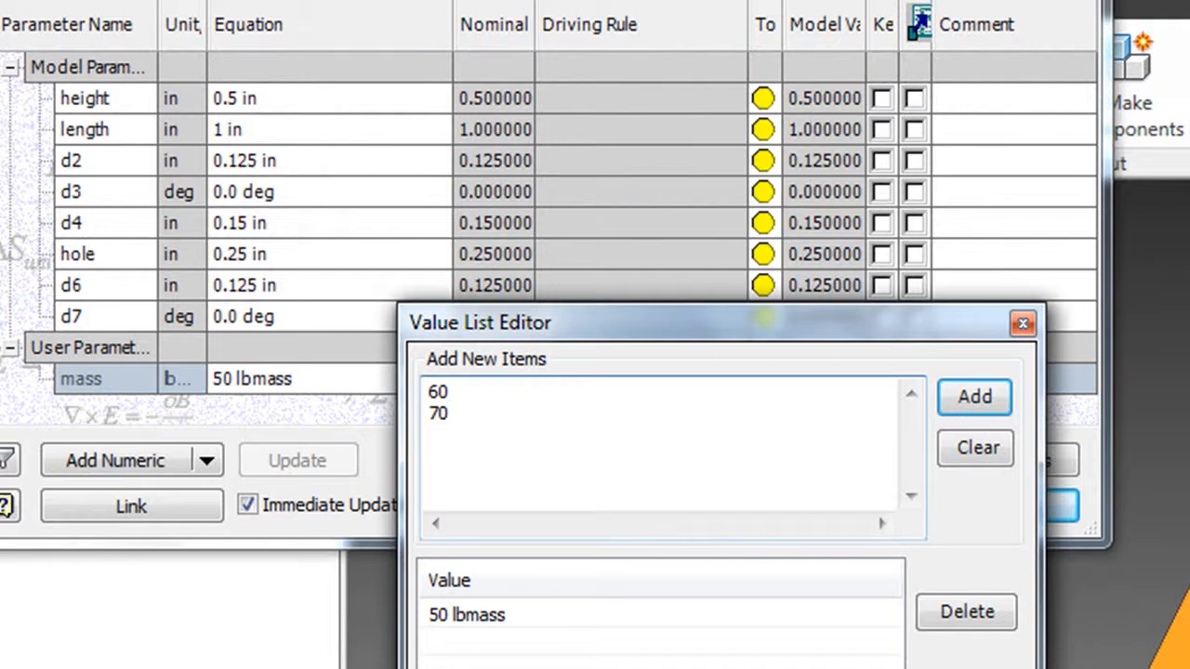
type("80")
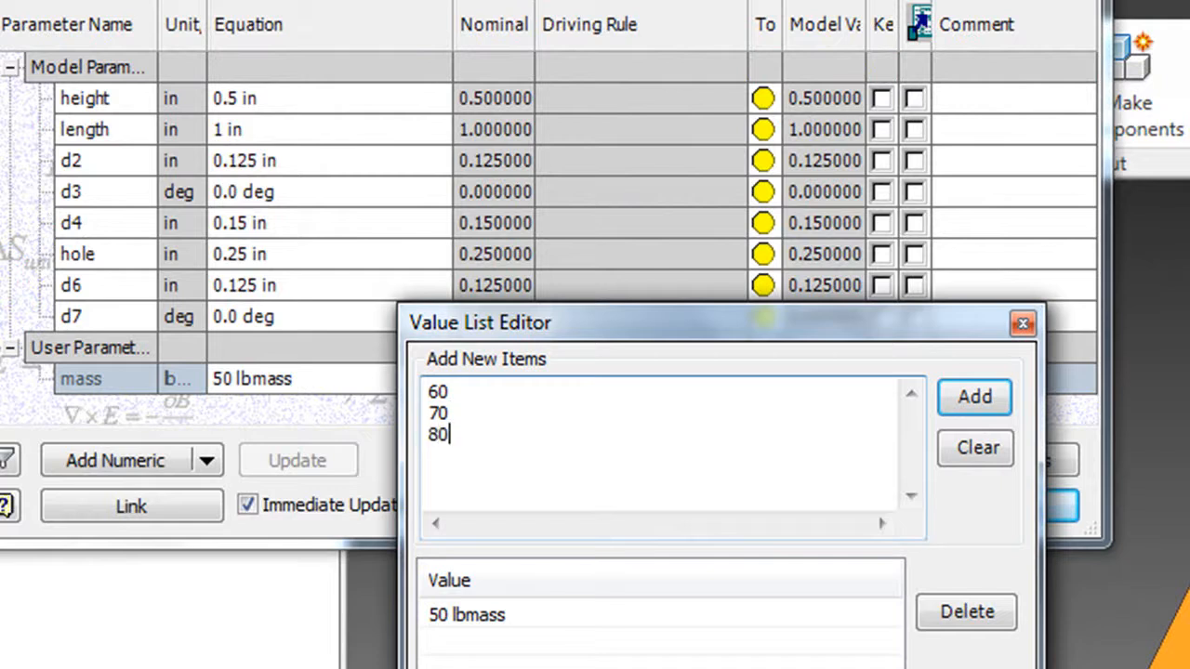
left_click(975, 398)
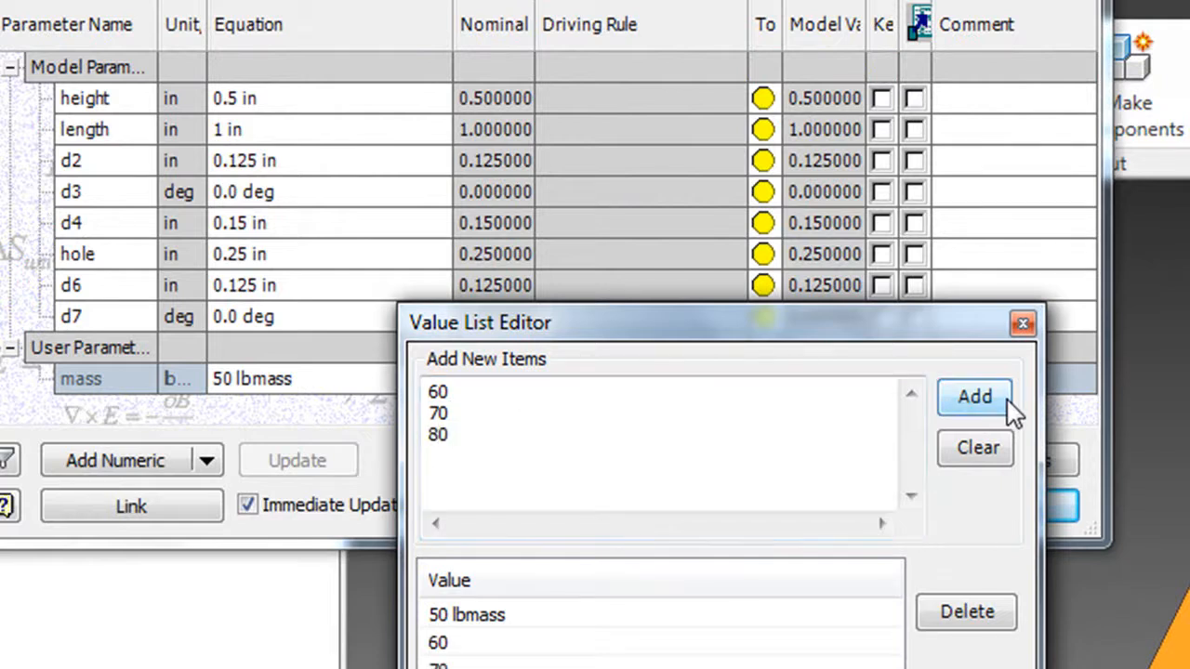
left_click(1023, 323)
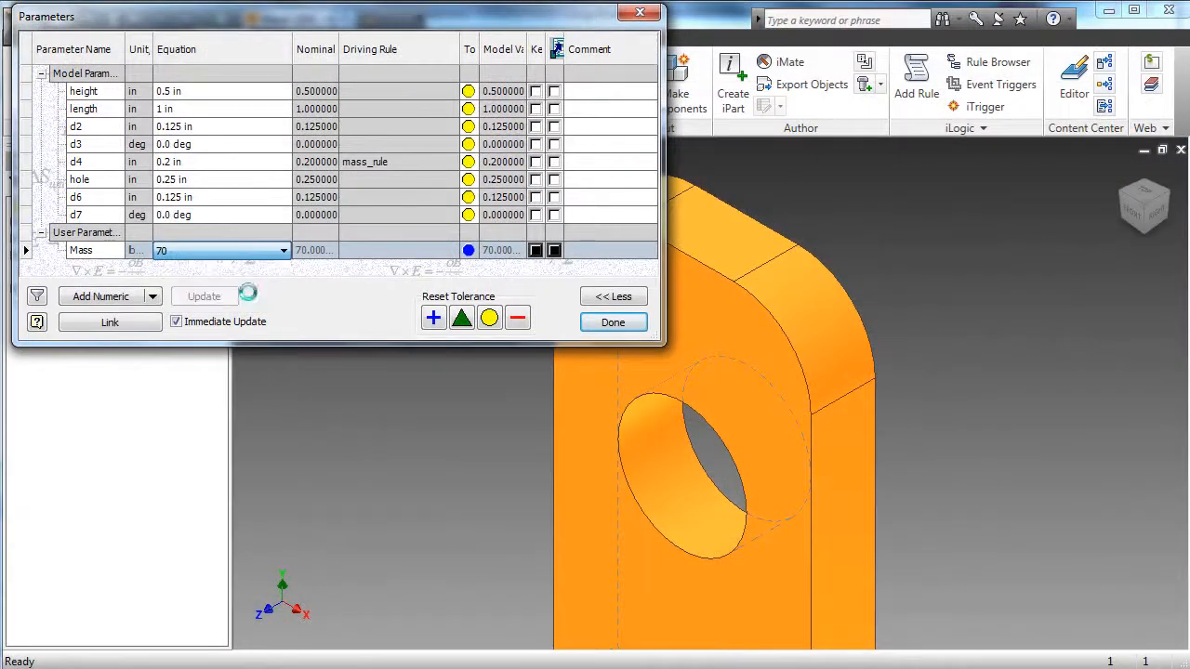
Step: Set mass to 80 and then 60 so d4 updates, then close the parameter table
left_click(283, 249)
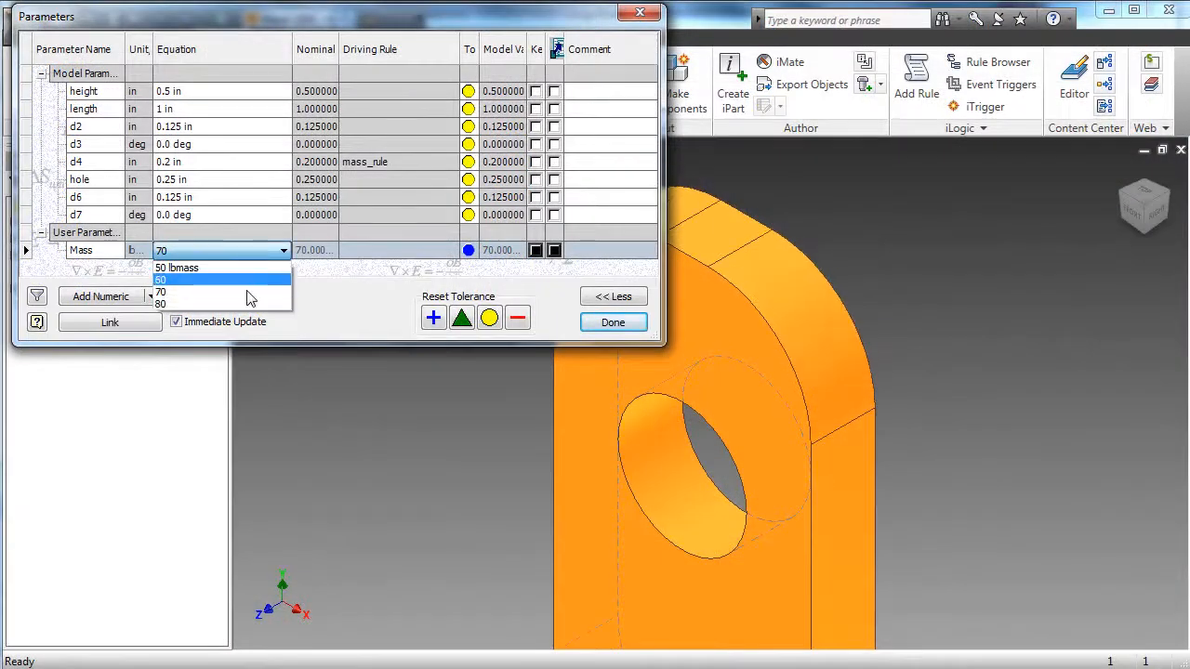
left_click(162, 305)
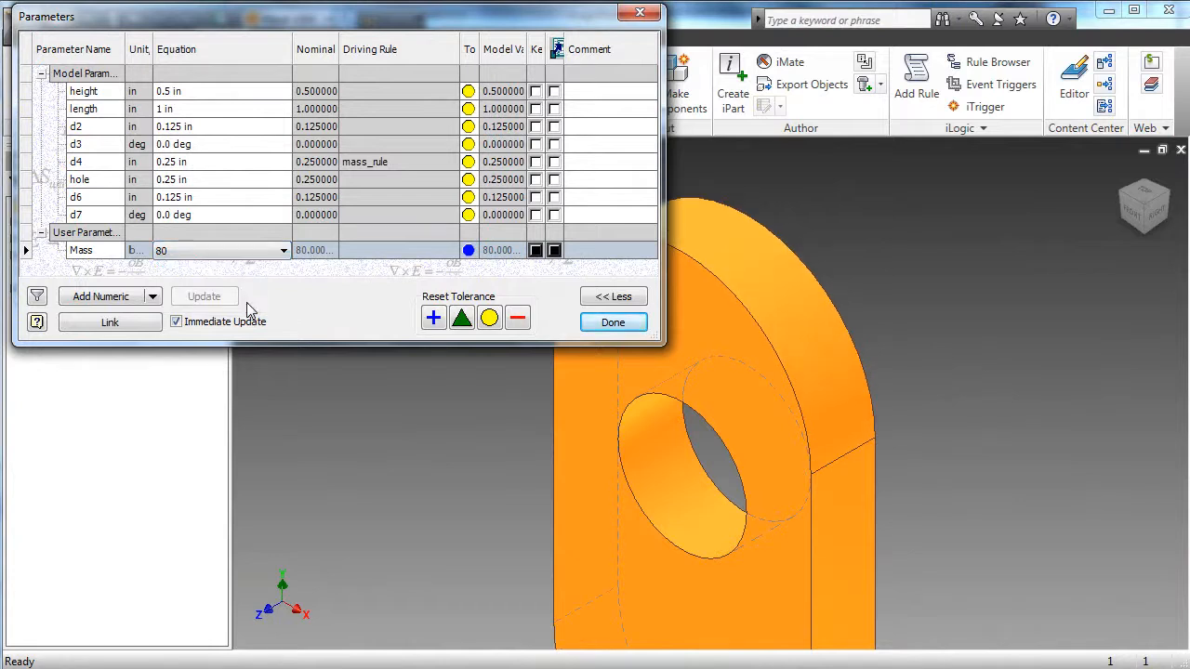
left_click(282, 250)
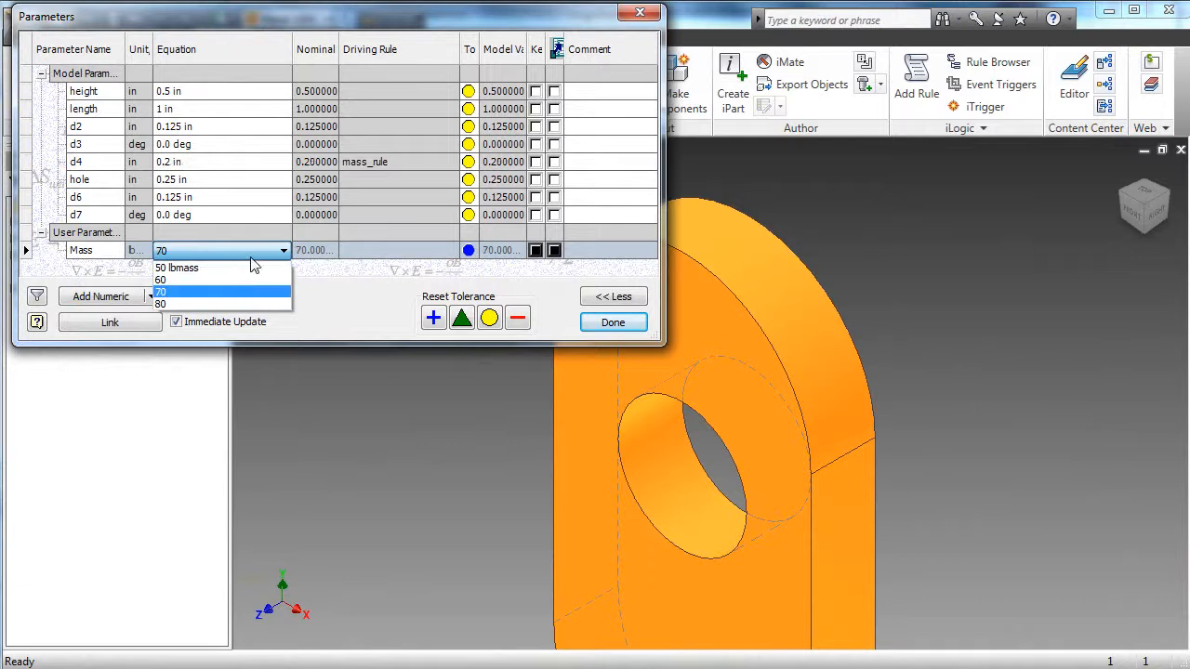
left_click(161, 279)
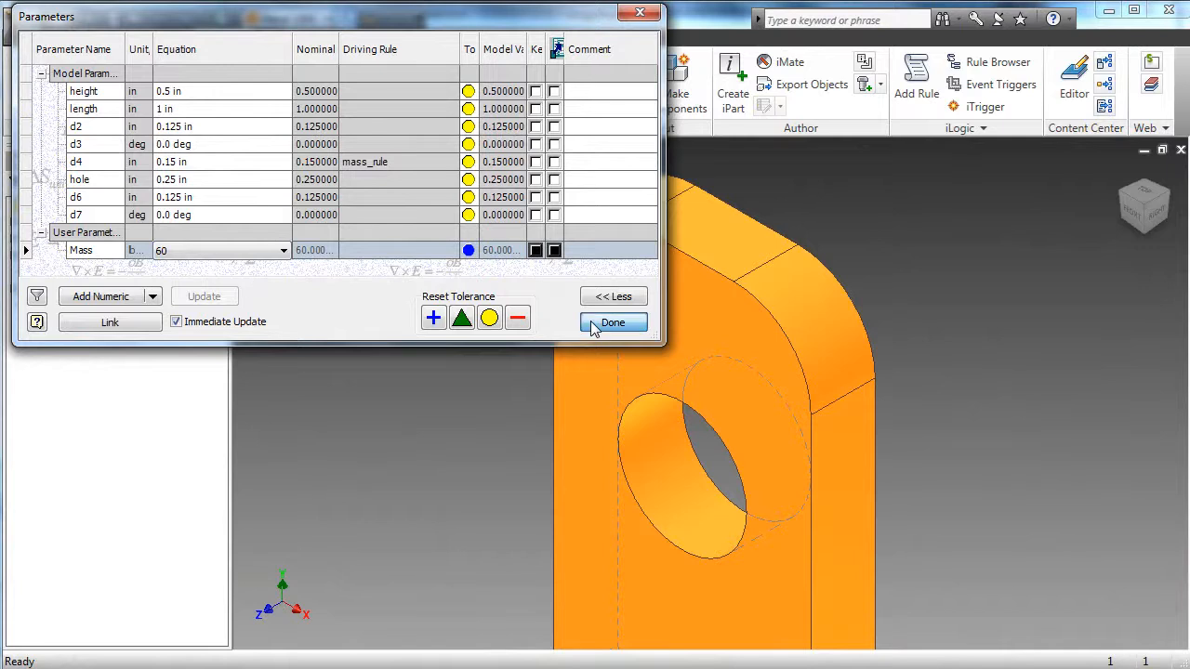
left_click(614, 322)
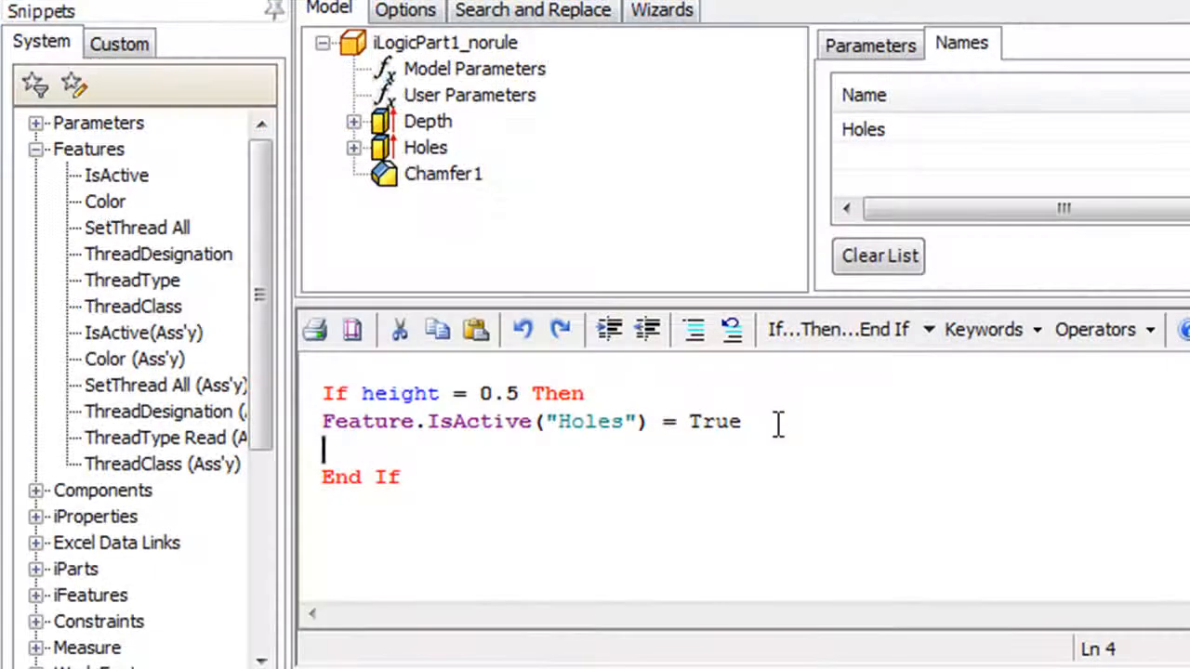
Step: Add an ElseIf height = 0.25 Then branch by pasting and editing the 0.5 condition
type("ElseIf")
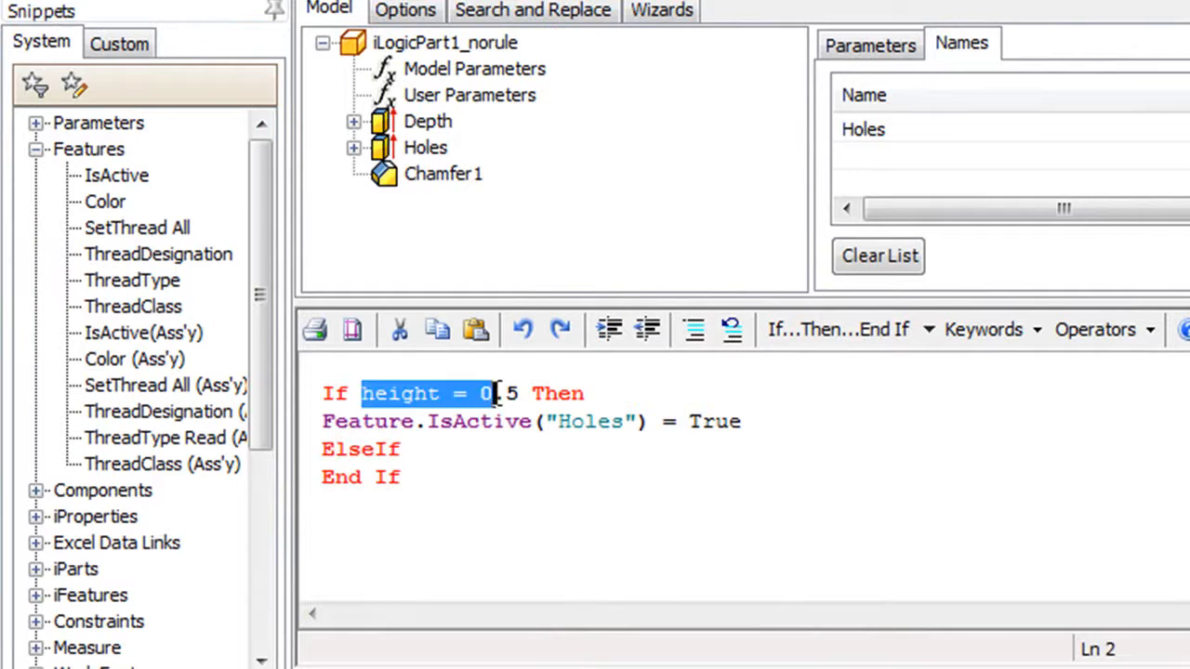
right_click(586, 420)
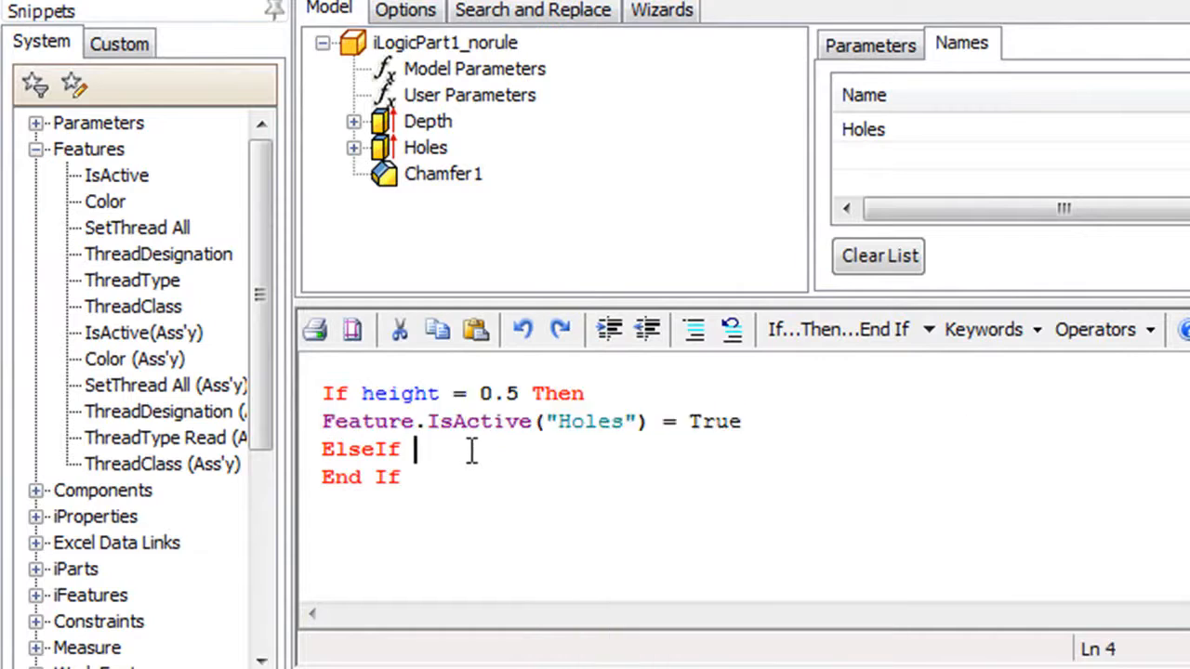
type("height = 0.5 Then")
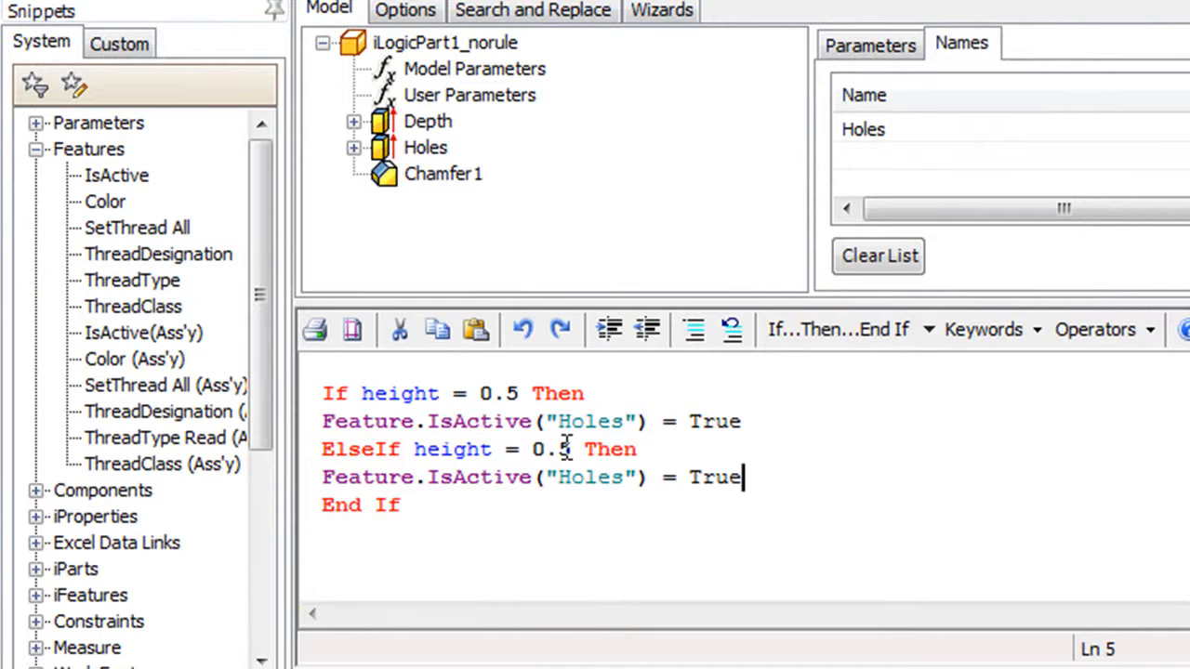
key("Backspace")
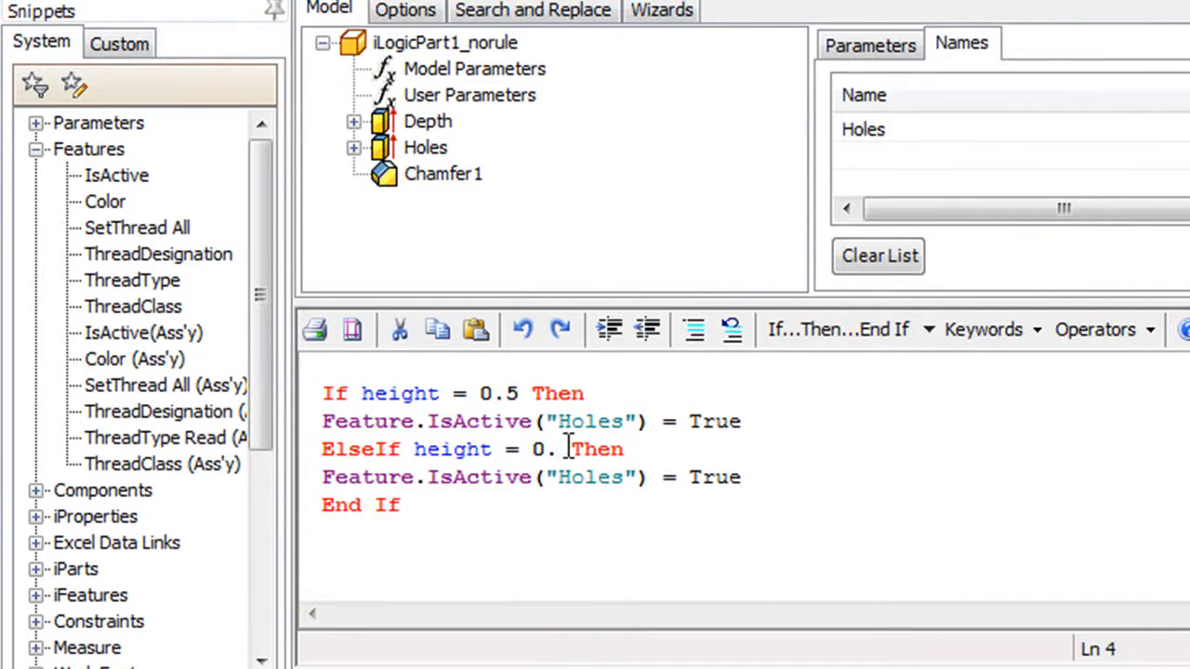
type("25")
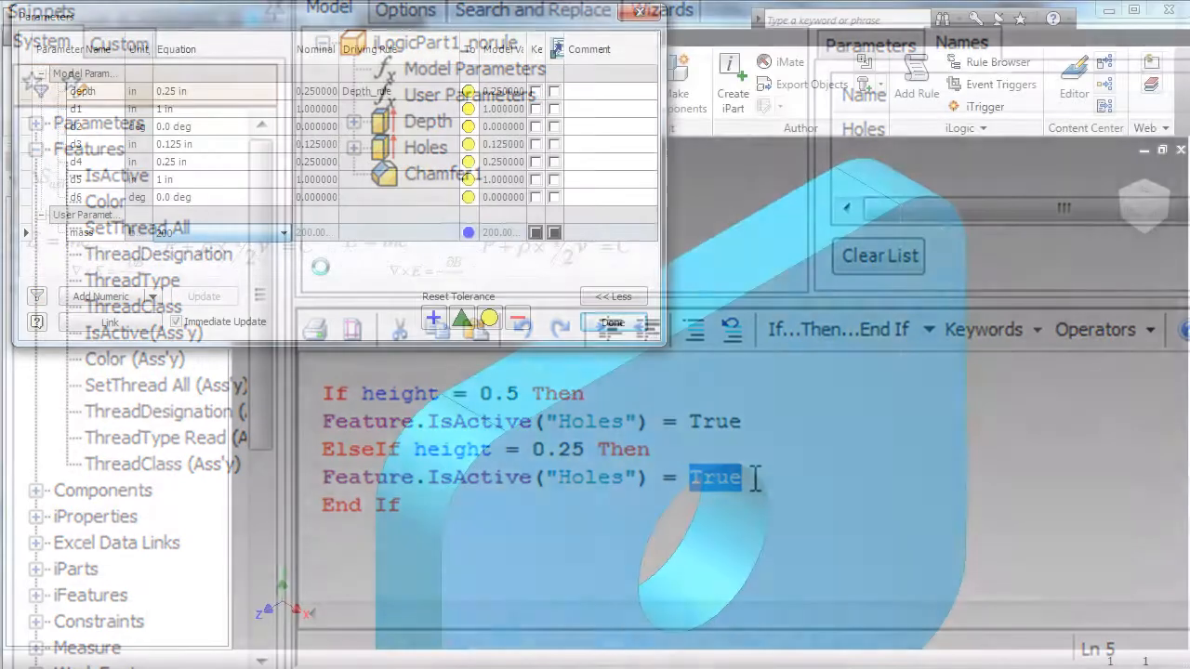
Step: Set mass to 300 then 400, letting Depth_rule grow depth to 0.45 in
left_click(283, 233)
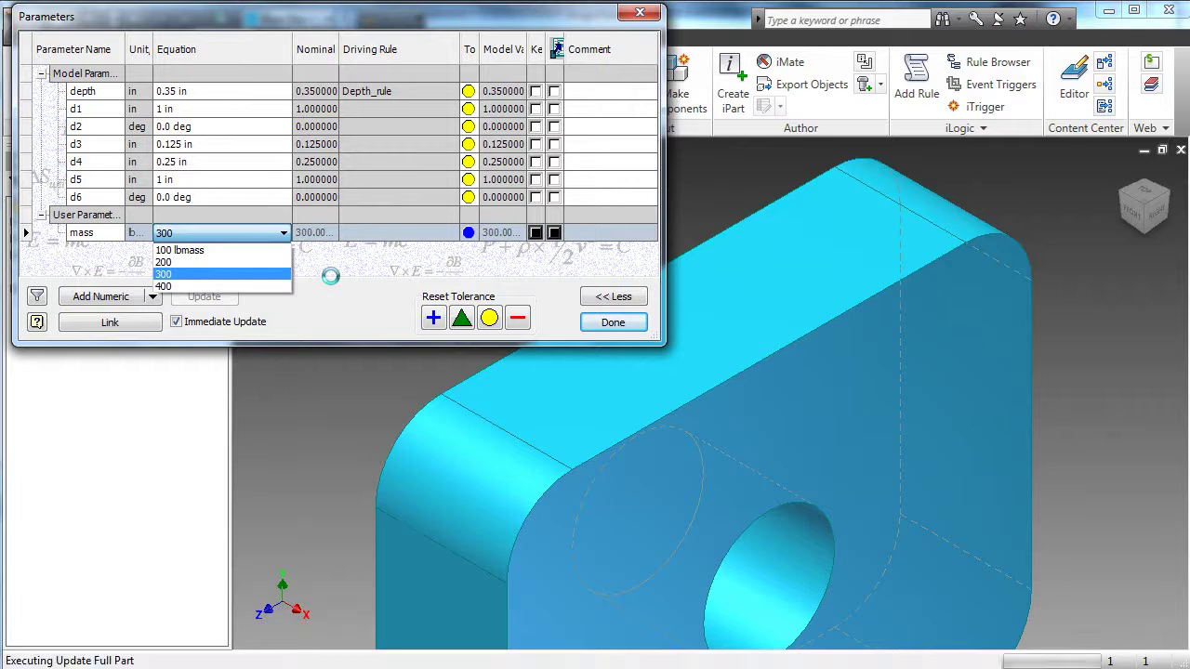
left_click(175, 274)
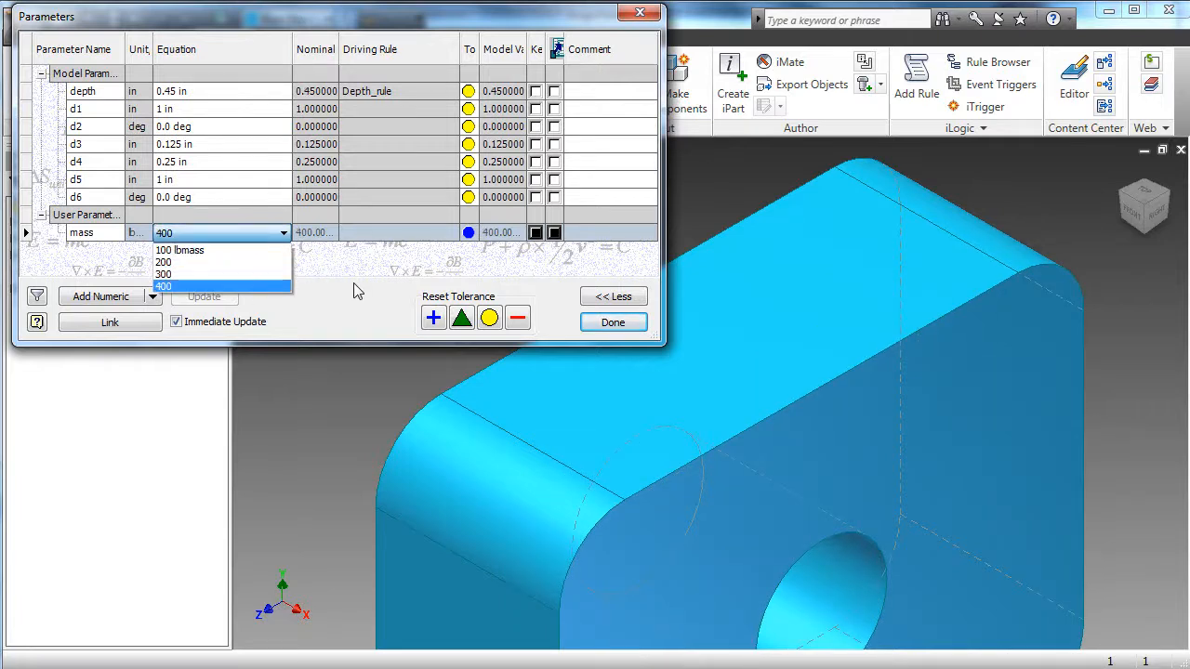
left_click(164, 286)
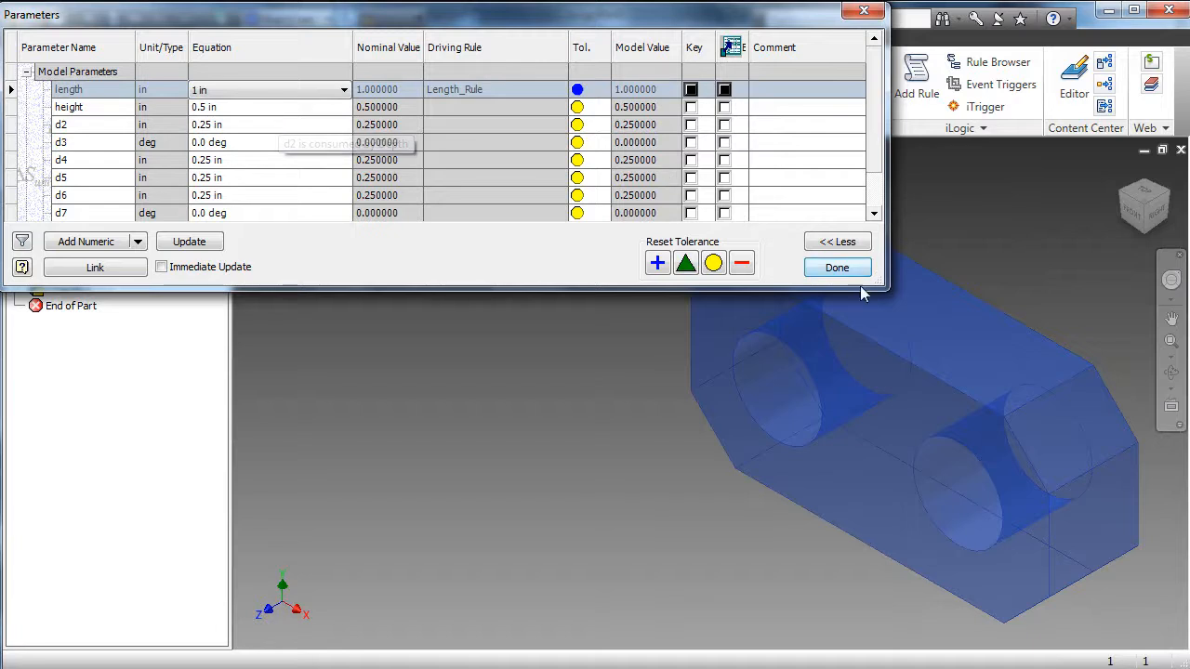
Step: Close the Parameters dialog with Done, leaving the two-hole block displayed
left_click(837, 268)
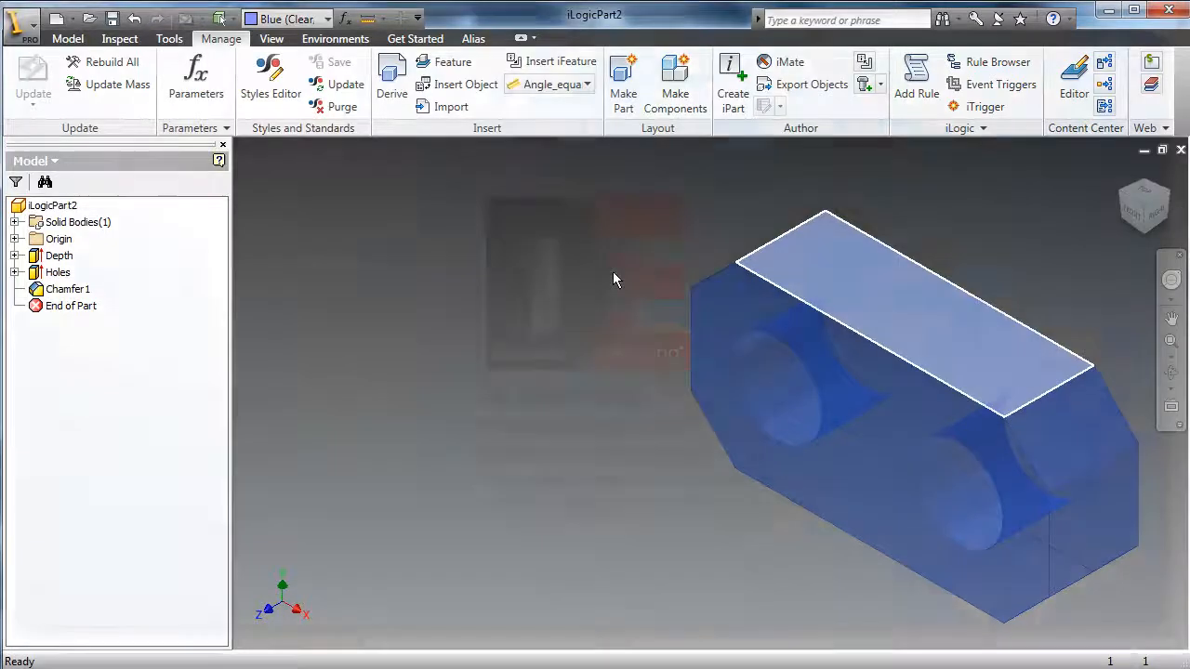